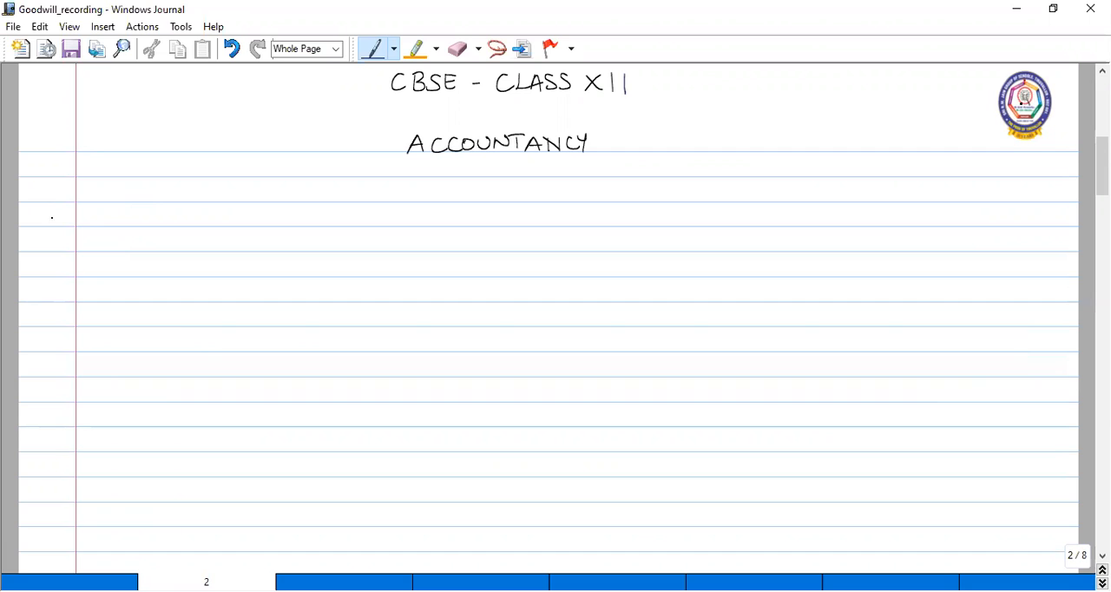
# - Handwrite '1.' in the left margin beneath the ACCOUNTANCY heading
pyautogui.moveTo(53, 212); pyautogui.dragTo(53, 225)
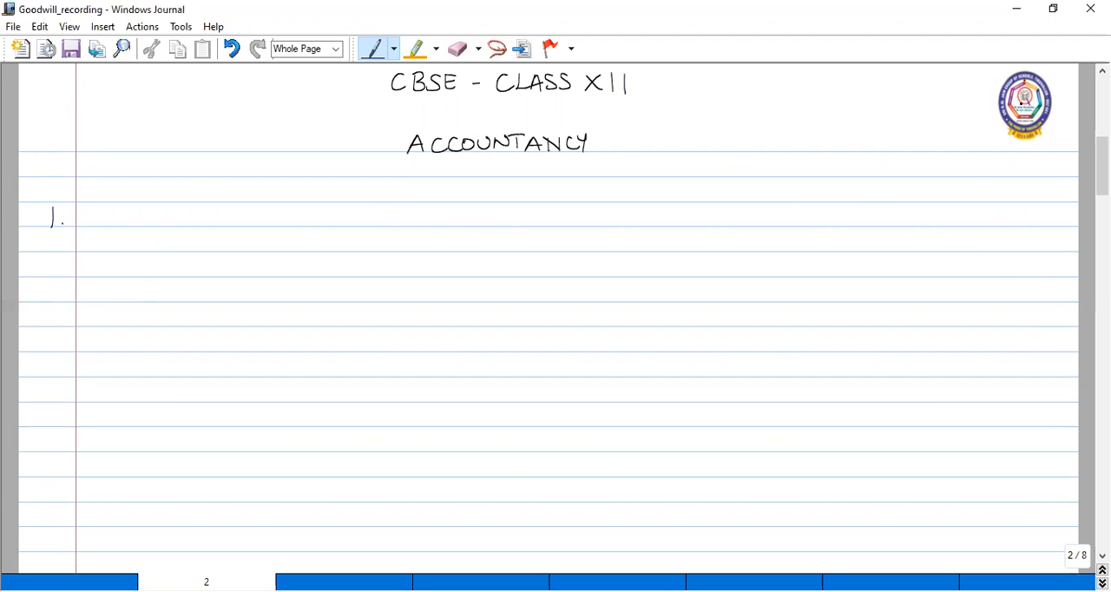
# - Write the title 'BALANCE SHEET OF GOPAL LTD as at ___' and the 'Particulars' heading
pyautogui.moveTo(364, 219); pyautogui.dragTo(425, 219)
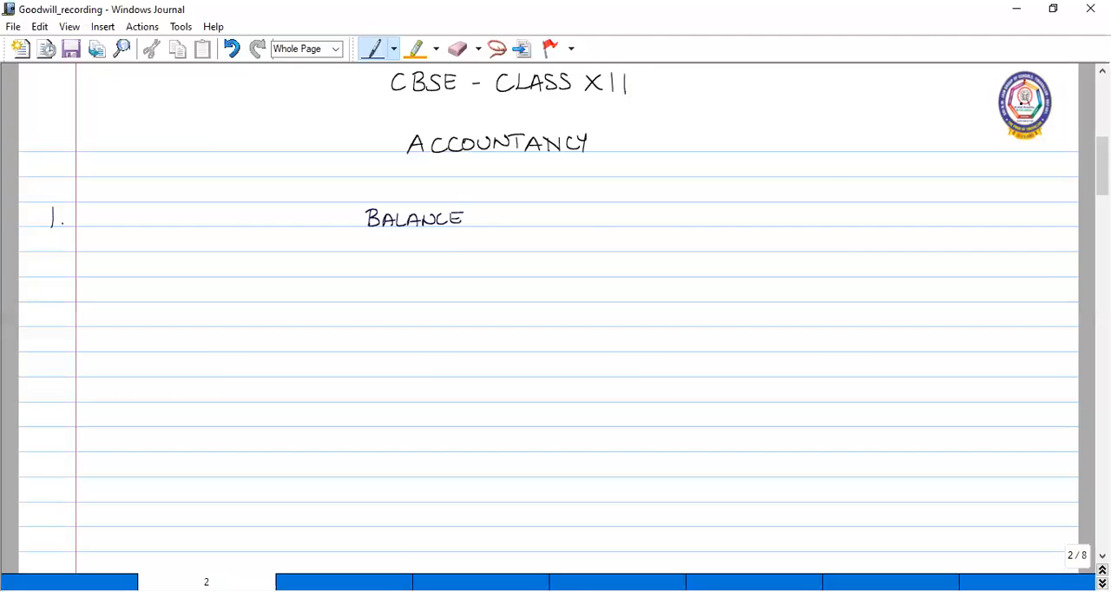
pyautogui.moveTo(486, 218); pyautogui.dragTo(555, 218)
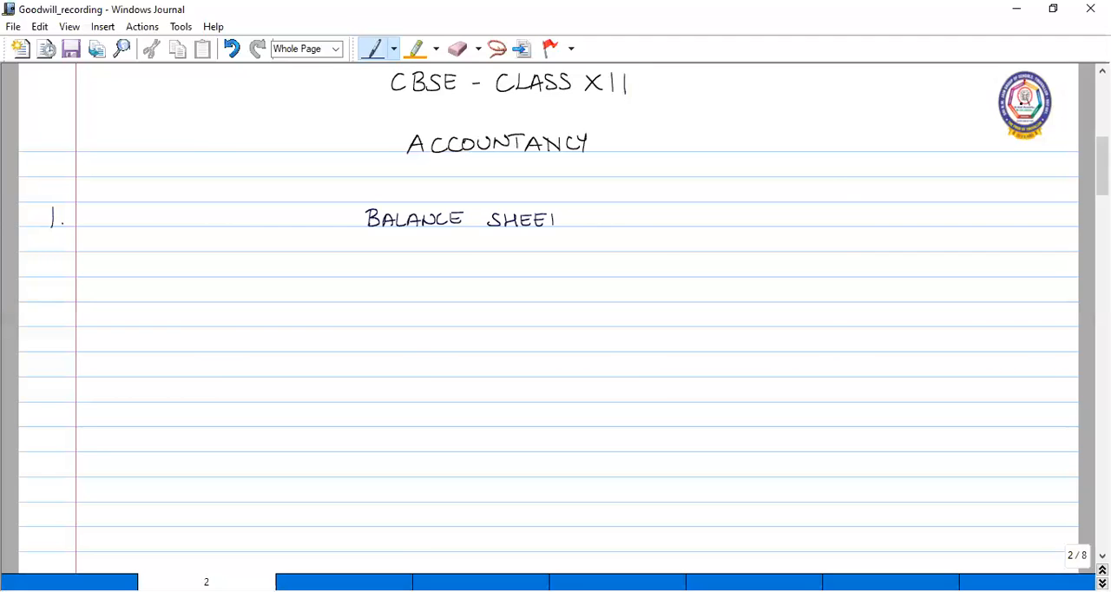
pyautogui.moveTo(564, 218); pyautogui.dragTo(624, 219)
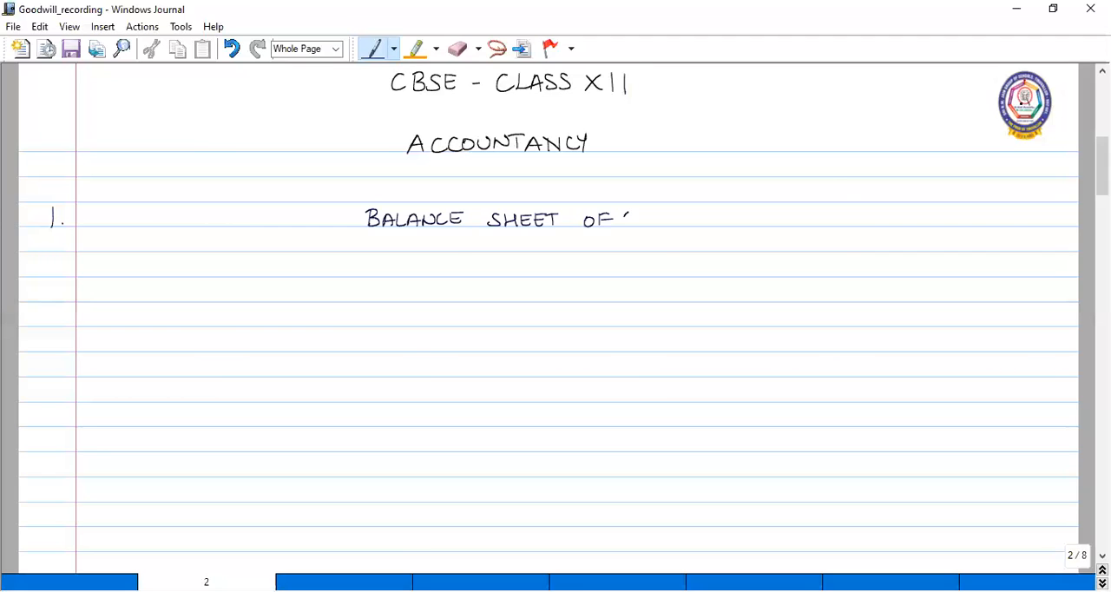
pyautogui.moveTo(625, 219); pyautogui.dragTo(708, 218)
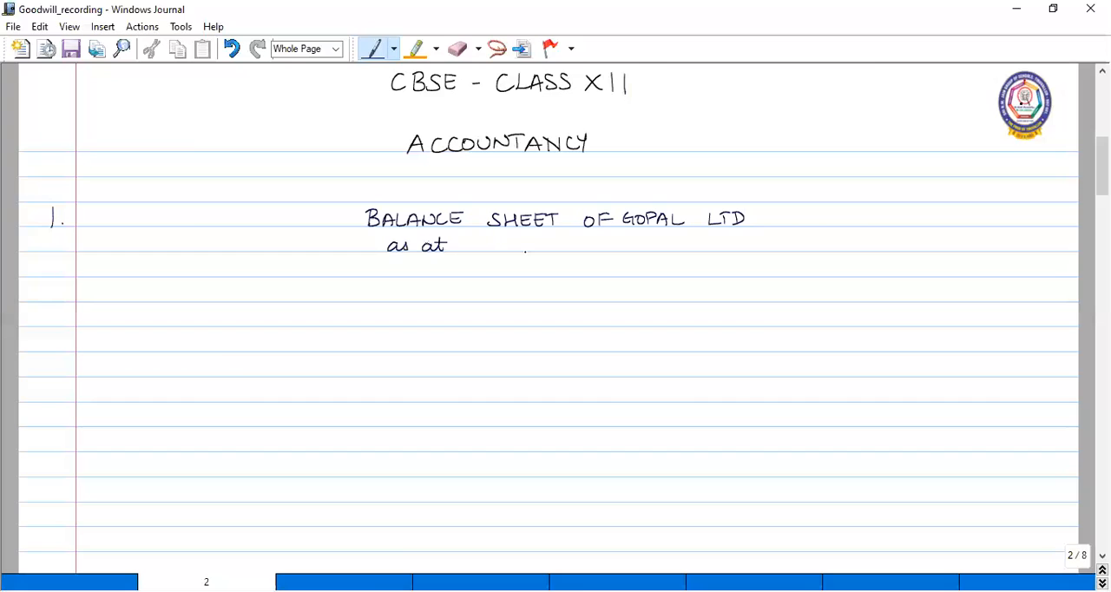
pyautogui.moveTo(495, 252); pyautogui.dragTo(525, 250)
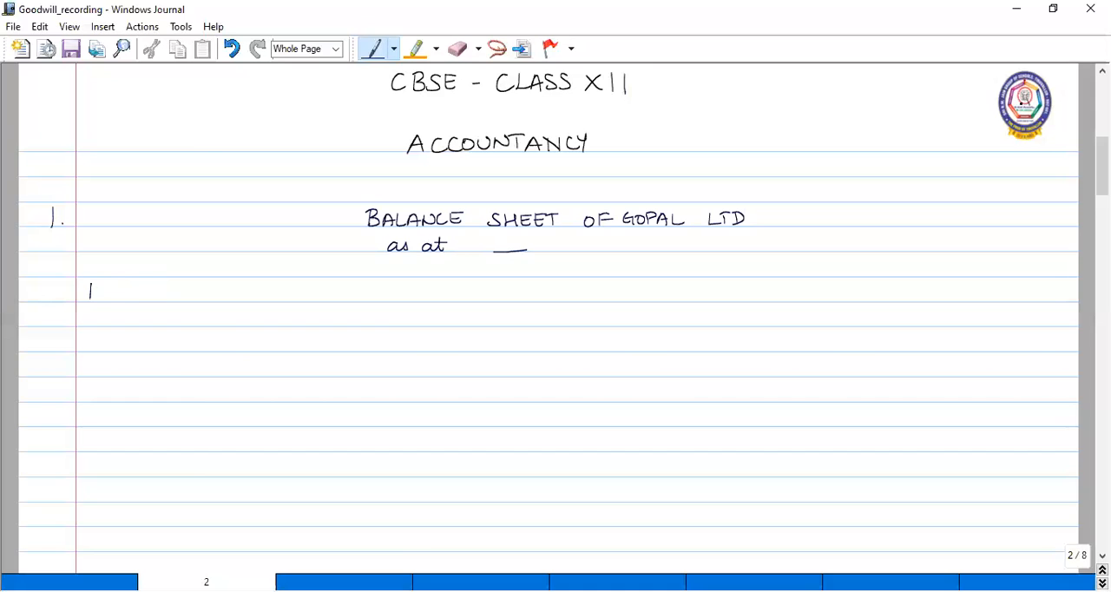
pyautogui.moveTo(86, 291); pyautogui.dragTo(133, 295)
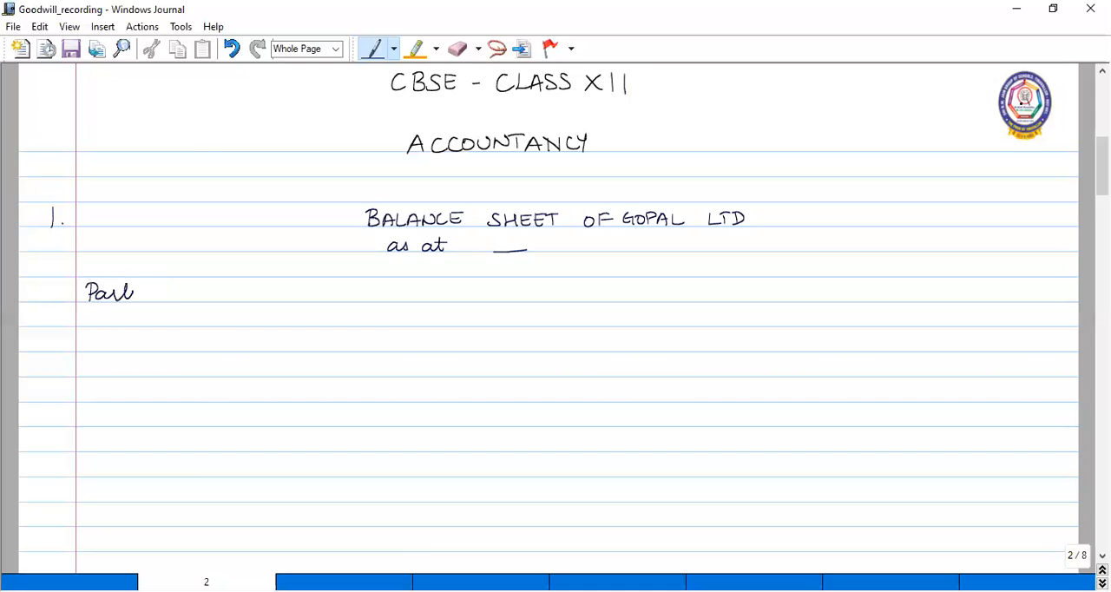
pyautogui.moveTo(135, 292); pyautogui.dragTo(208, 293)
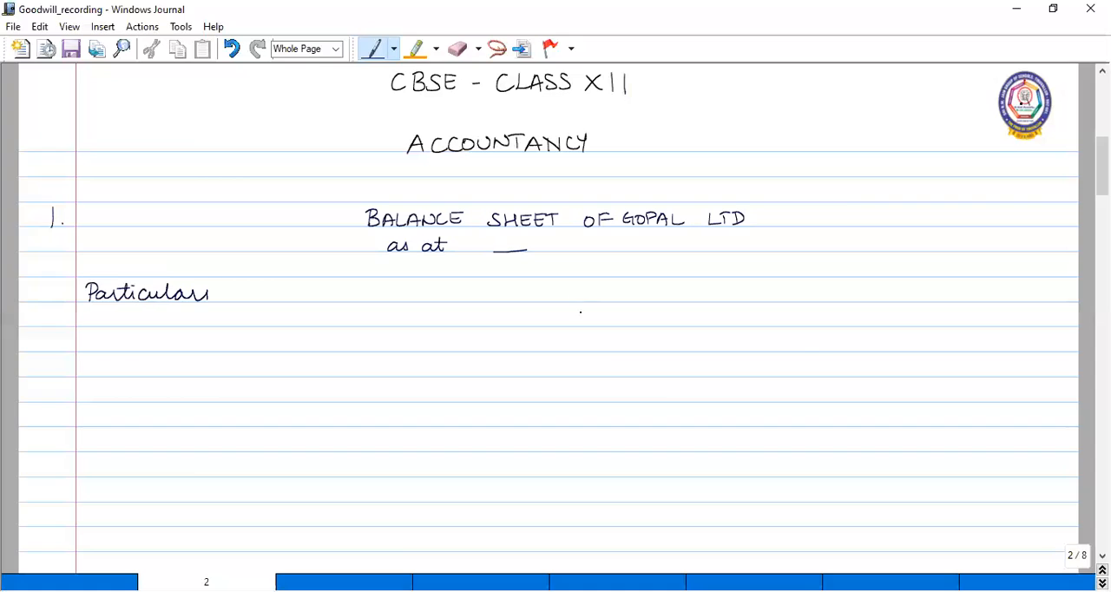
# - Draw the two vertical dividers separating the Note no. and ₹ columns
pyautogui.moveTo(569, 281); pyautogui.dragTo(560, 524)
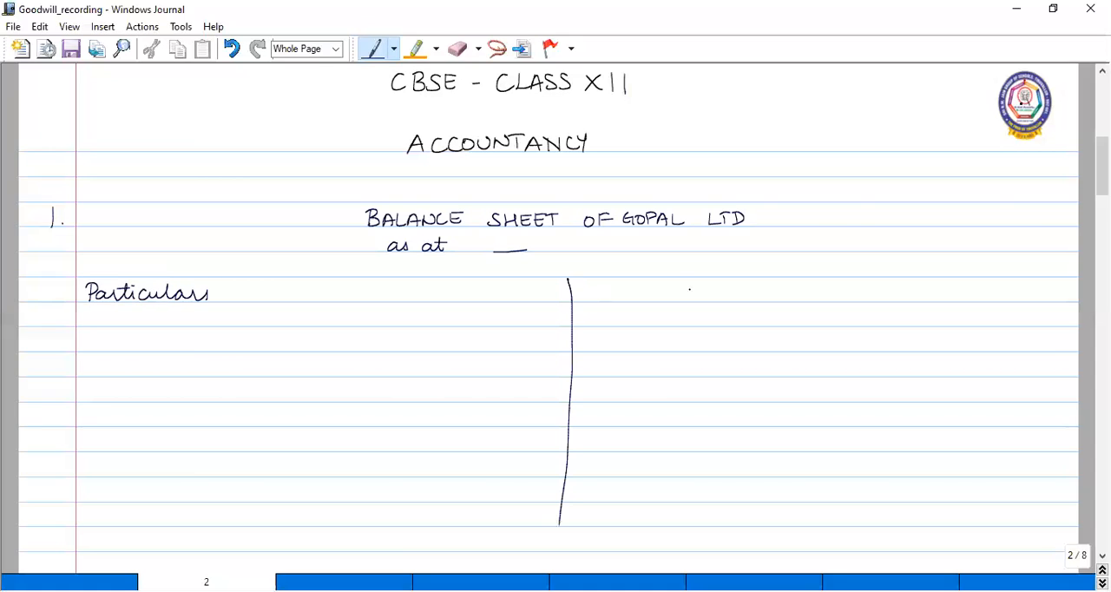
pyautogui.moveTo(567, 521); pyautogui.dragTo(557, 555)
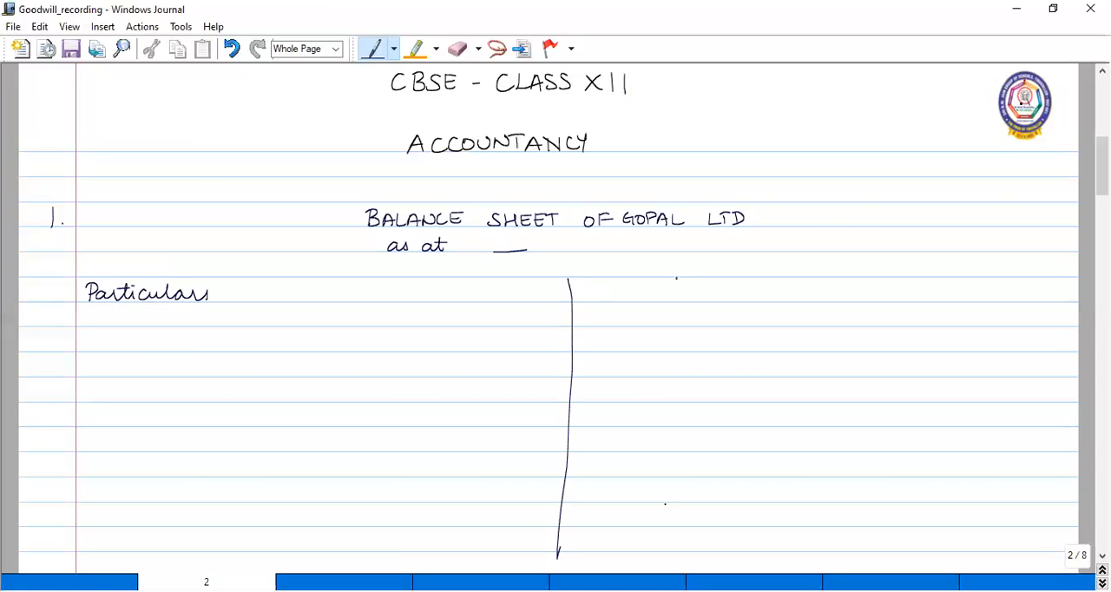
pyautogui.moveTo(677, 277); pyautogui.dragTo(668, 555)
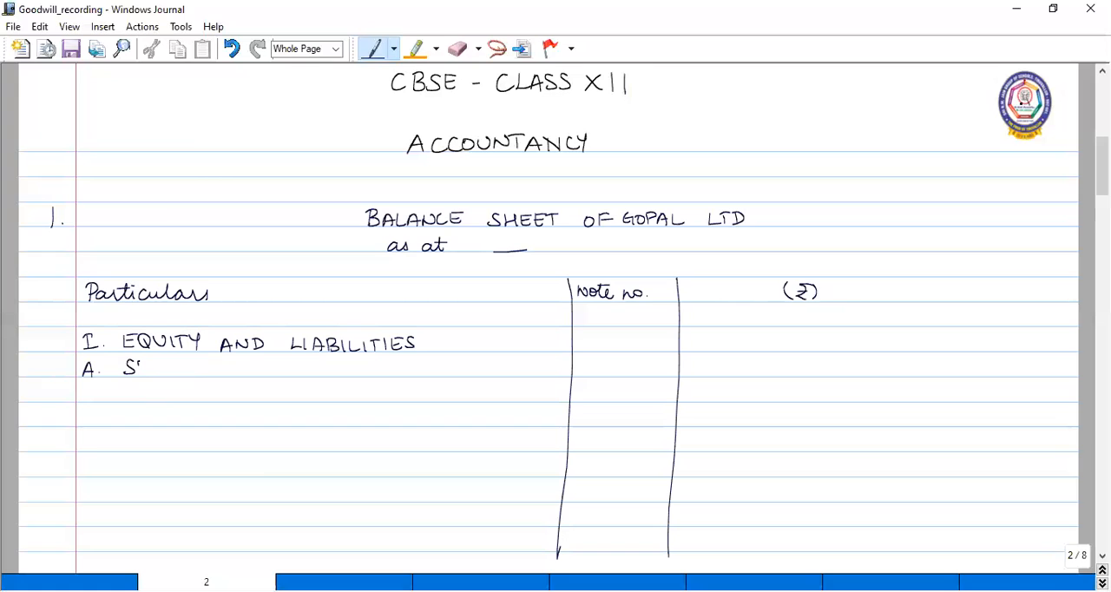
# - Handwrite 'A. Shareholder's Funds' with 'a. Share capital' beneath it
pyautogui.moveTo(130, 367); pyautogui.dragTo(183, 367)
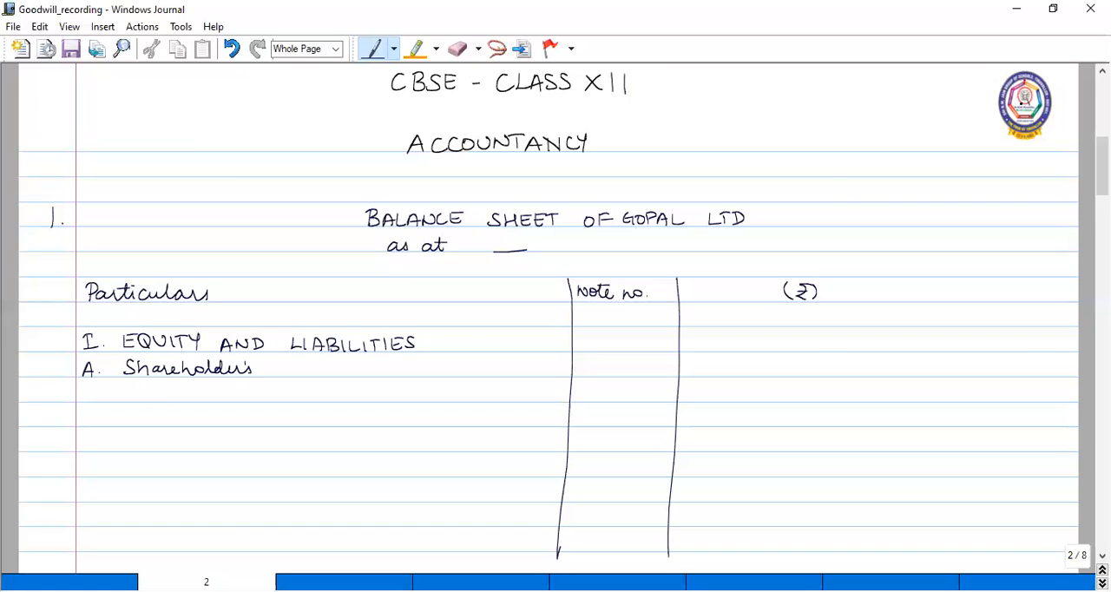
pyautogui.write('Funds')
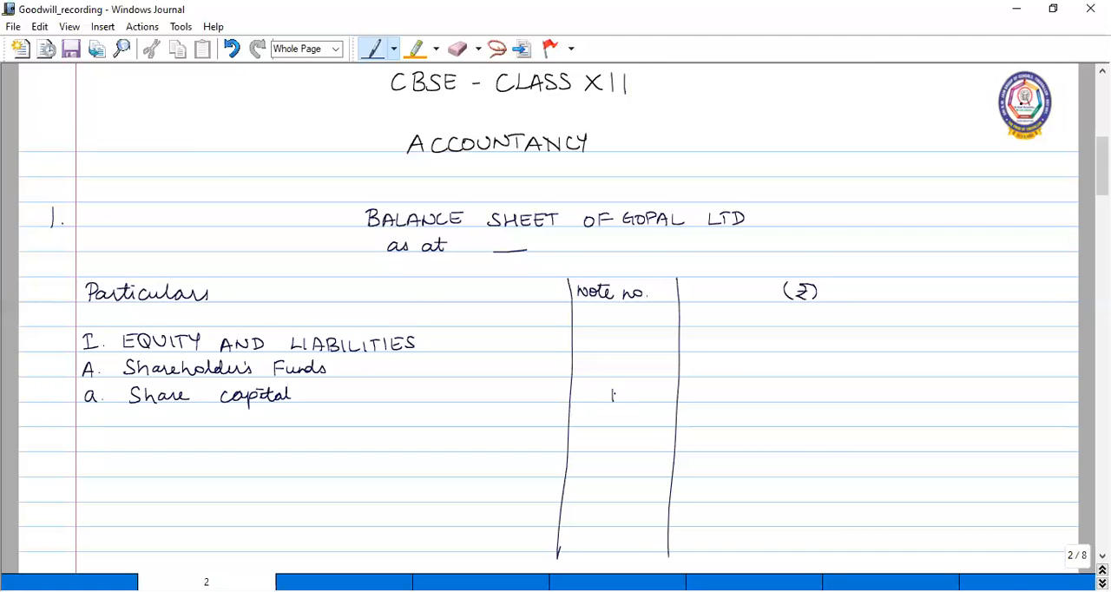
# - Scroll down to page 3 and write the 'Note to Accounts' heading
pyautogui.scroll(-3)
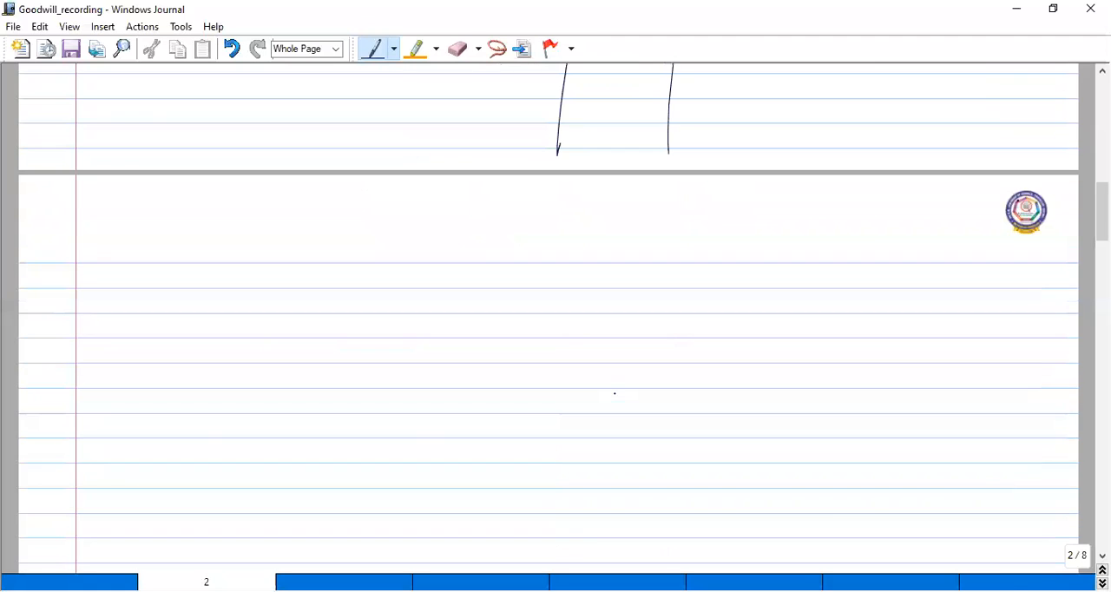
pyautogui.scroll(-3)
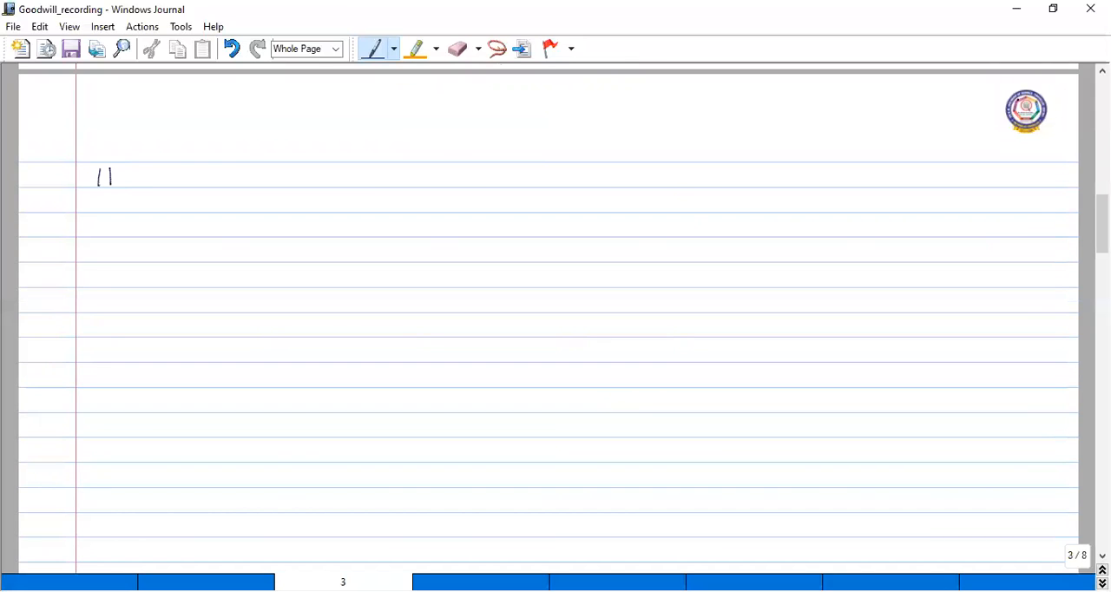
pyautogui.moveTo(98, 178); pyautogui.dragTo(138, 182)
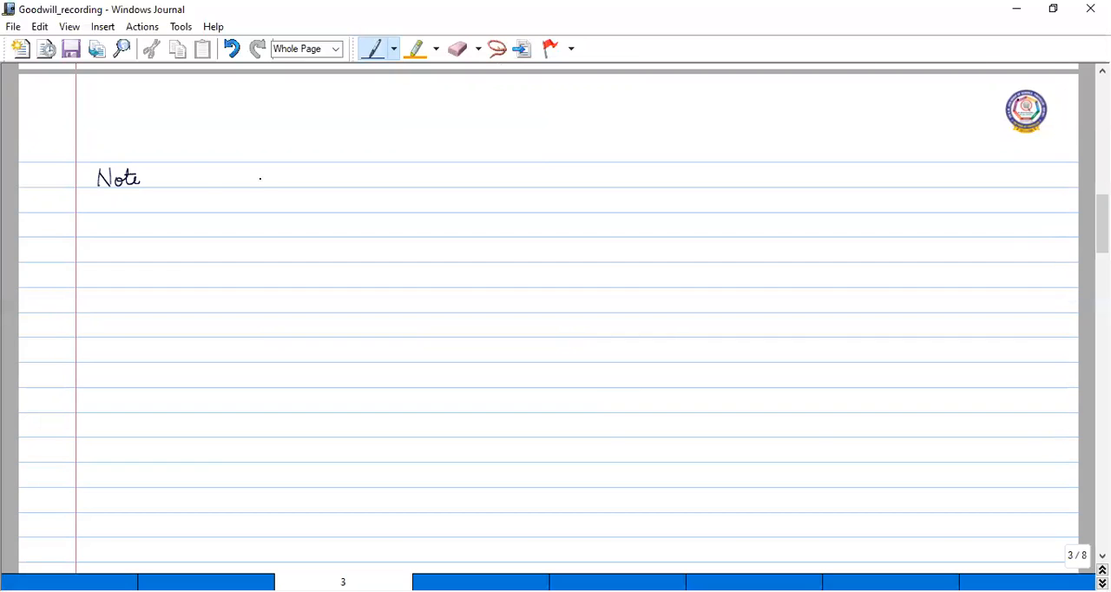
pyautogui.moveTo(182, 178); pyautogui.dragTo(295, 178)
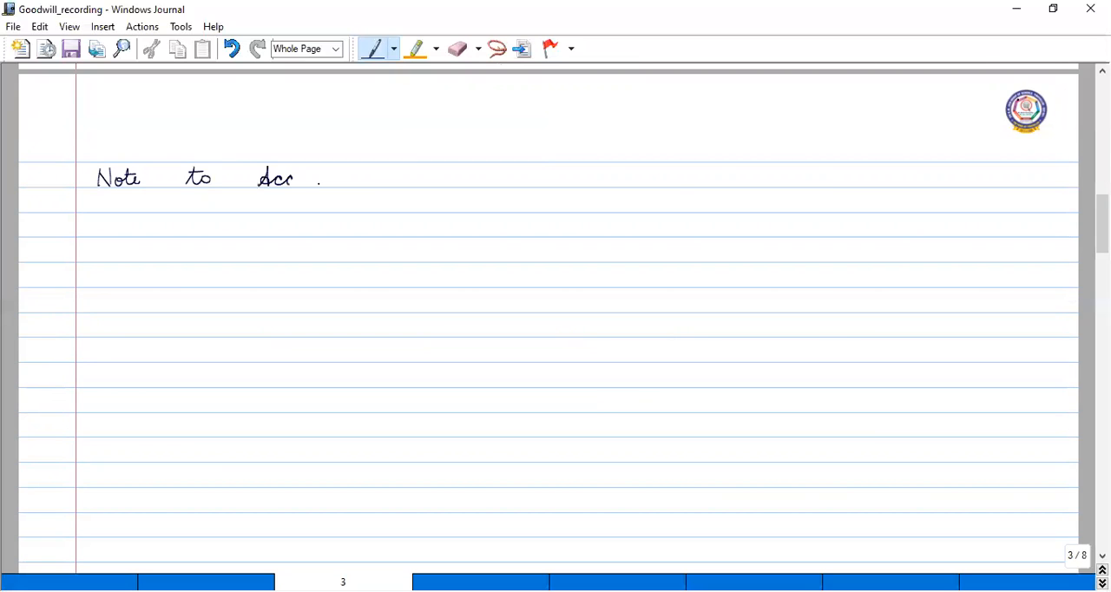
pyautogui.moveTo(295, 177); pyautogui.dragTo(351, 182)
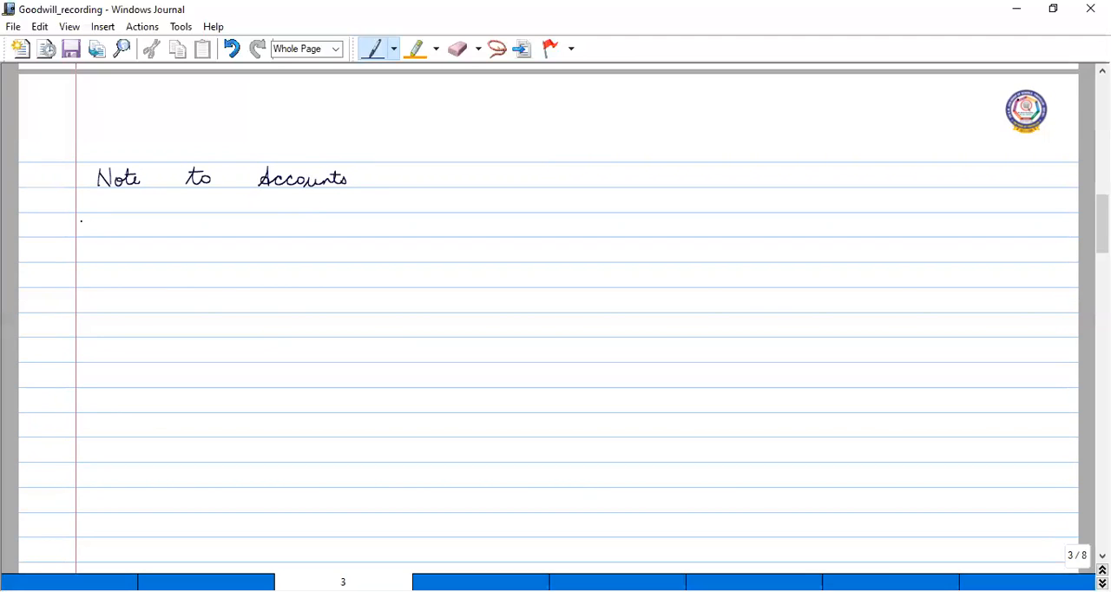
# - Write '1. Share capital' and draw the ₹ amount column line
pyautogui.moveTo(81, 230); pyautogui.dragTo(108, 233)
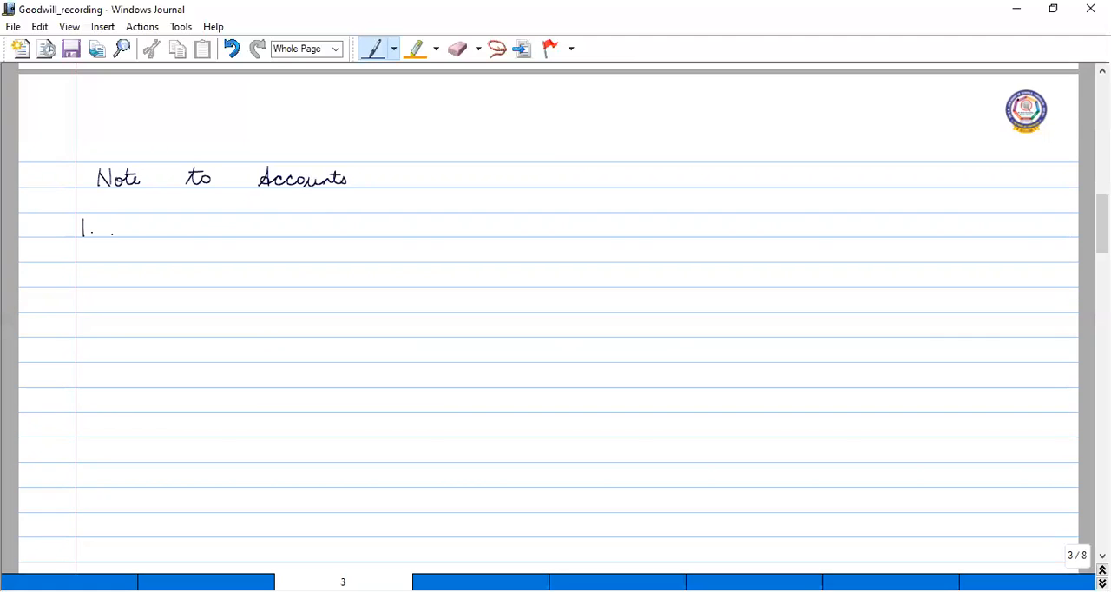
pyautogui.moveTo(106, 221); pyautogui.dragTo(122, 232)
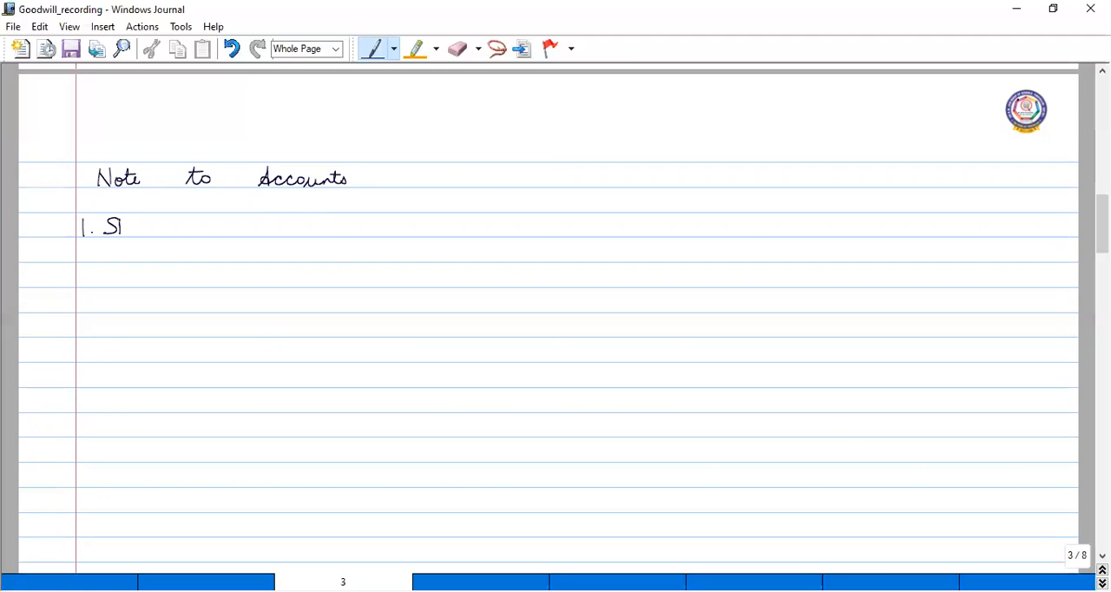
pyautogui.moveTo(113, 226); pyautogui.dragTo(161, 227)
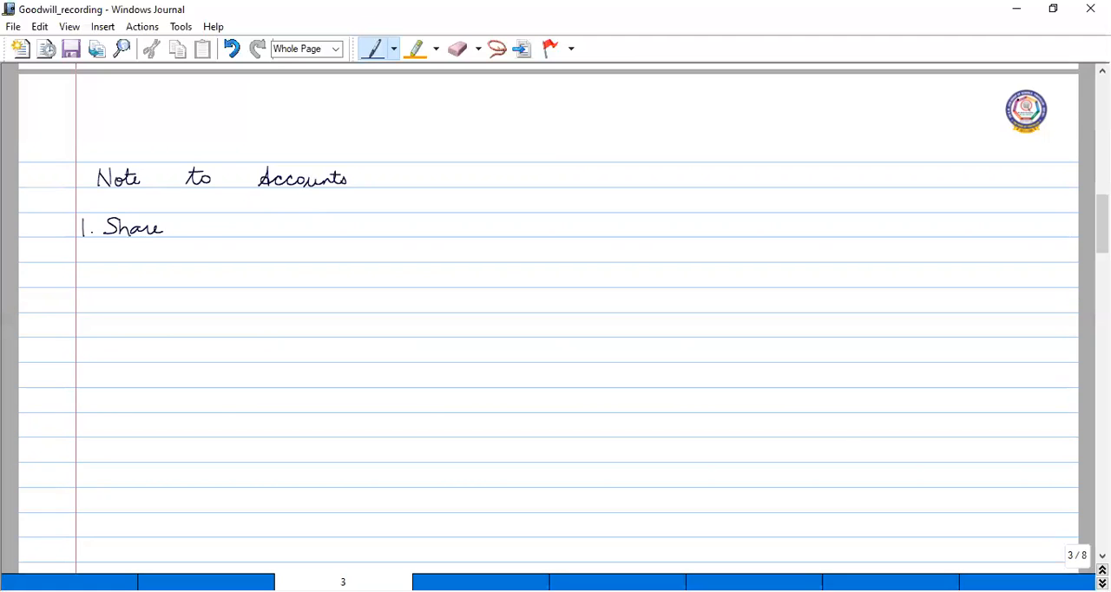
pyautogui.moveTo(206, 229); pyautogui.dragTo(275, 229)
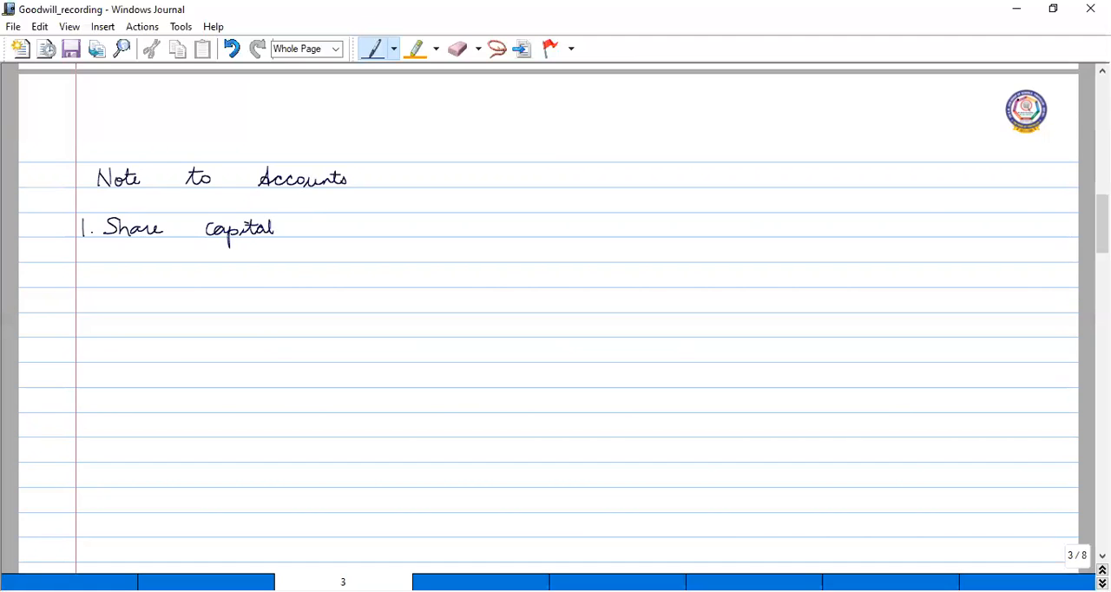
pyautogui.moveTo(723, 212); pyautogui.dragTo(735, 377)
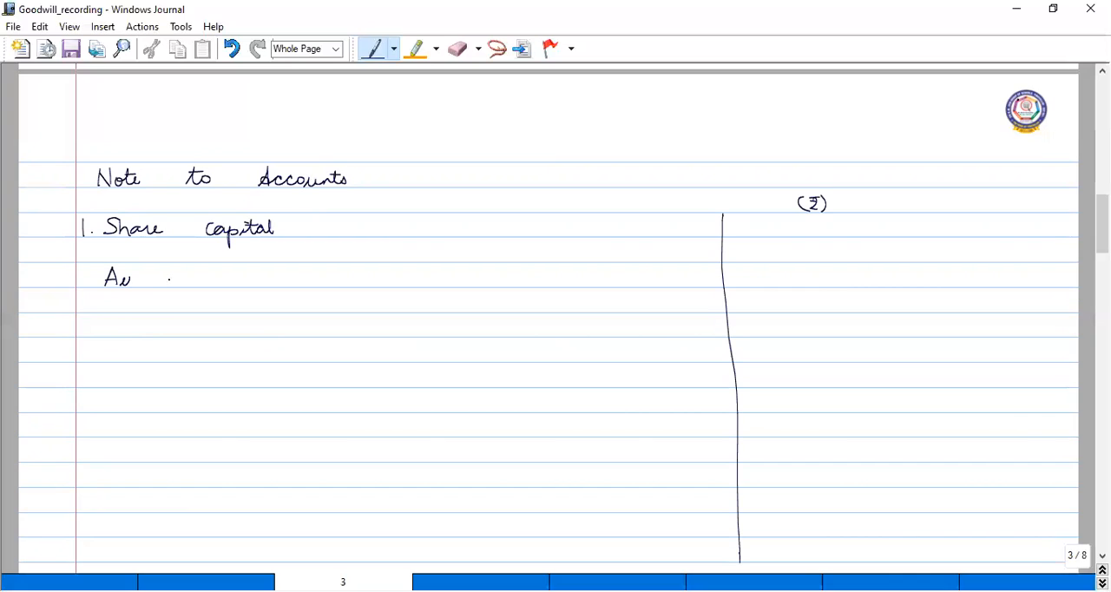
# - Write 'Authorised capital' and '50,000 shares of ₹100 each' under Share capital
pyautogui.moveTo(130, 278); pyautogui.dragTo(195, 277)
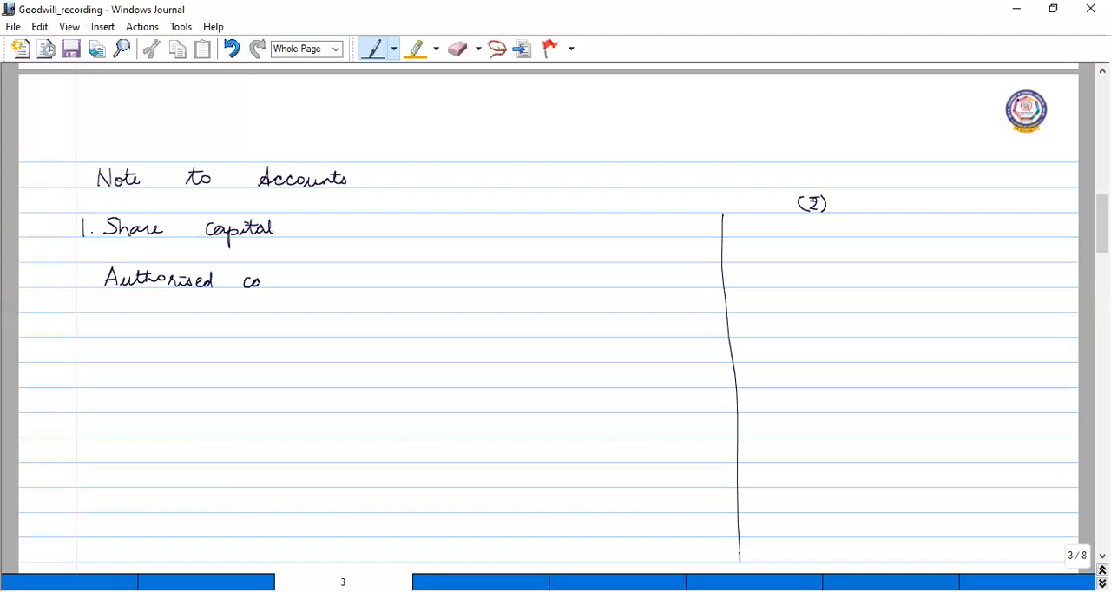
pyautogui.moveTo(260, 279); pyautogui.dragTo(308, 280)
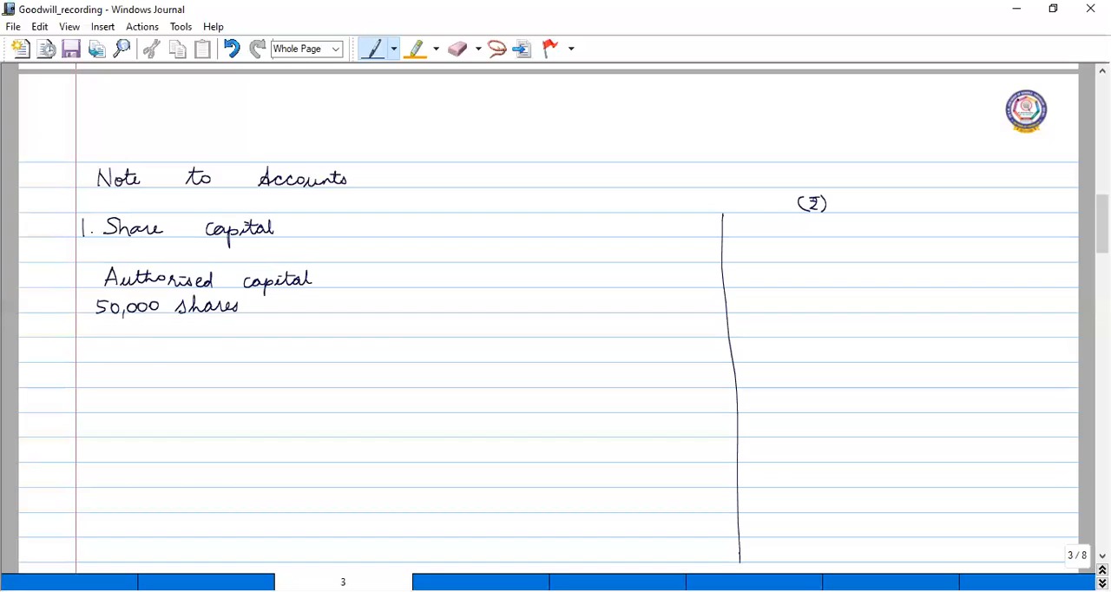
pyautogui.moveTo(260, 304); pyautogui.dragTo(295, 312)
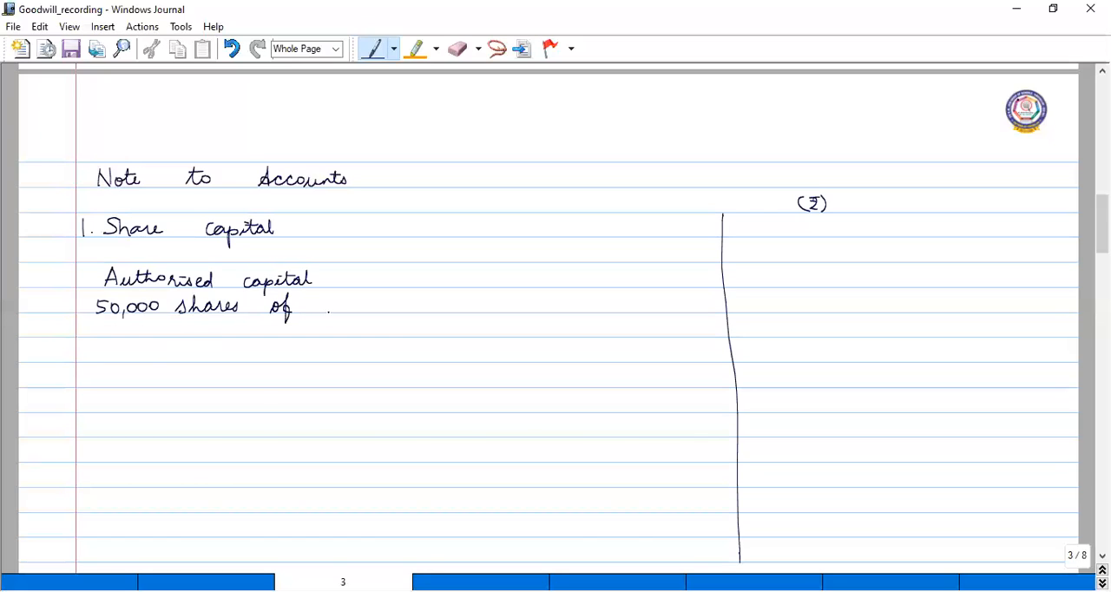
pyautogui.moveTo(304, 304); pyautogui.dragTo(391, 305)
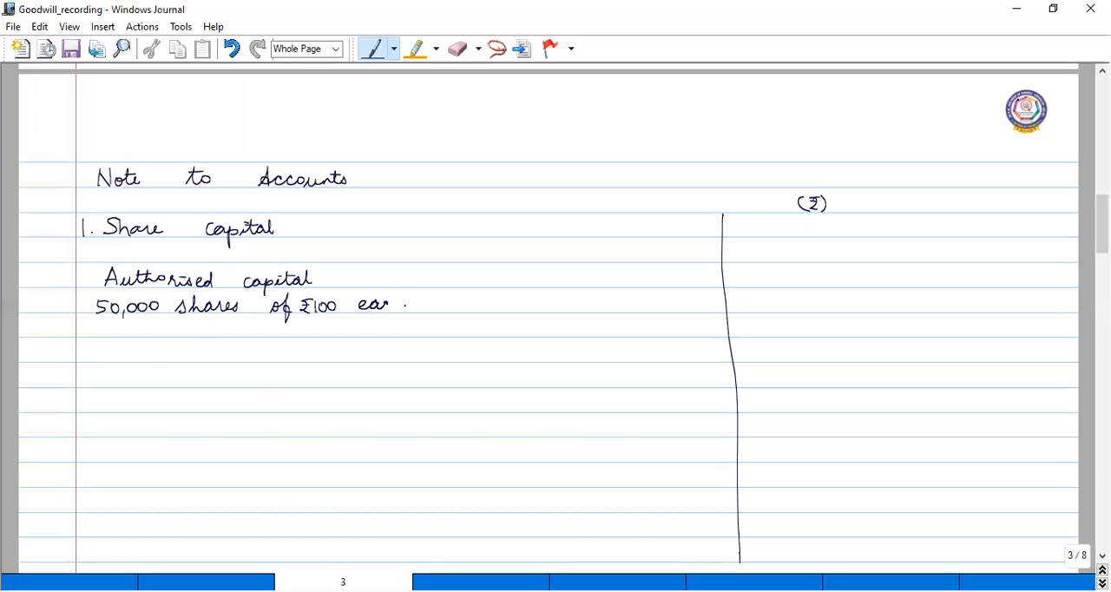
pyautogui.moveTo(373, 304); pyautogui.dragTo(399, 308)
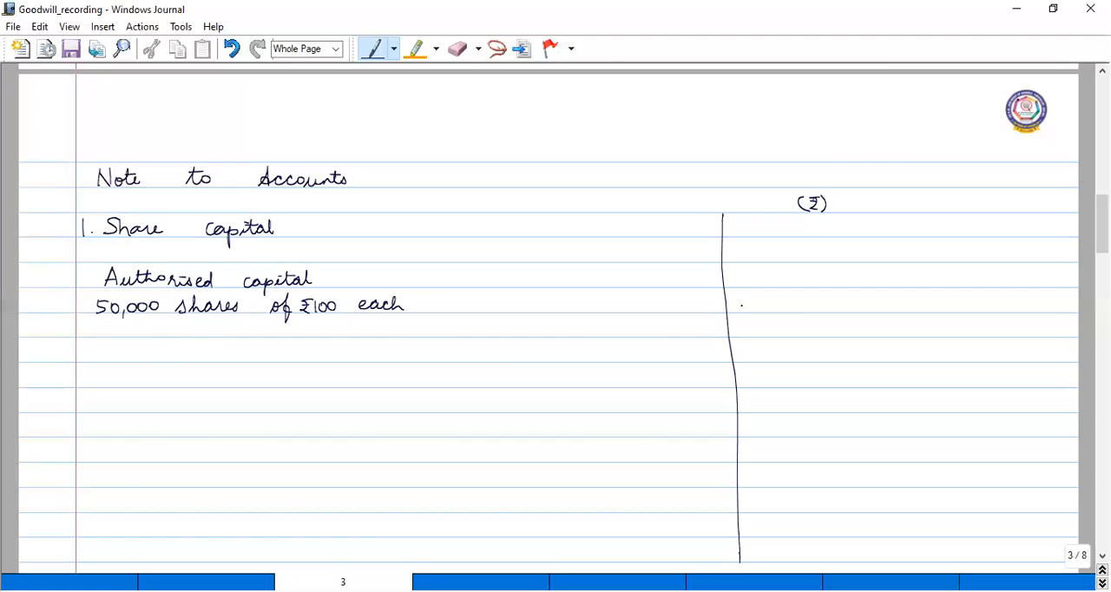
# - Enter 50,00,000 in the ₹ column and double-underline it
pyautogui.moveTo(744, 303); pyautogui.dragTo(768, 310)
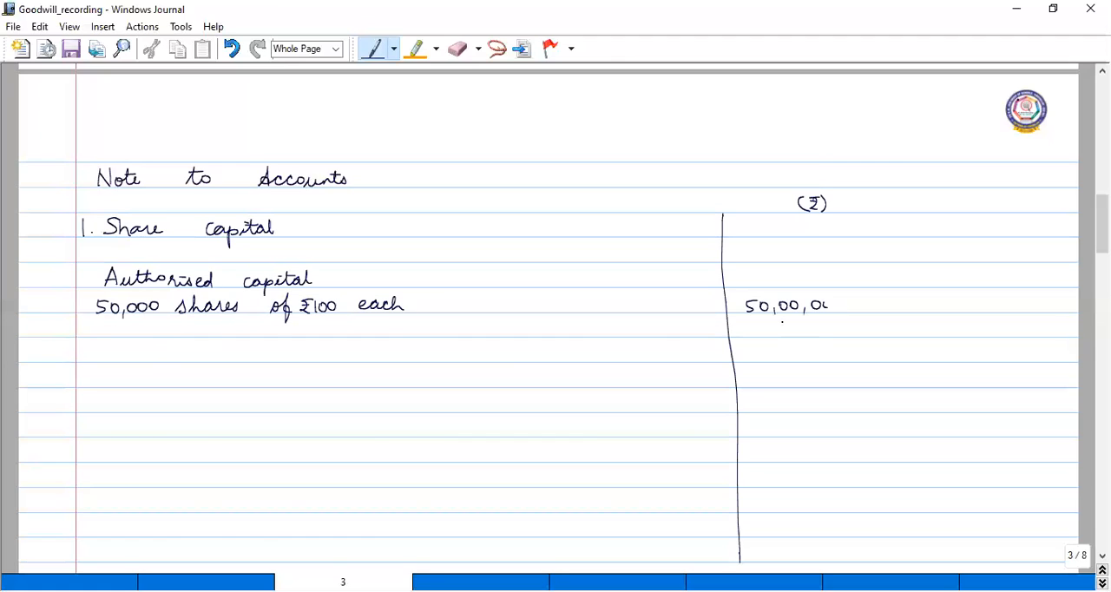
pyautogui.moveTo(811, 306); pyautogui.dragTo(842, 305)
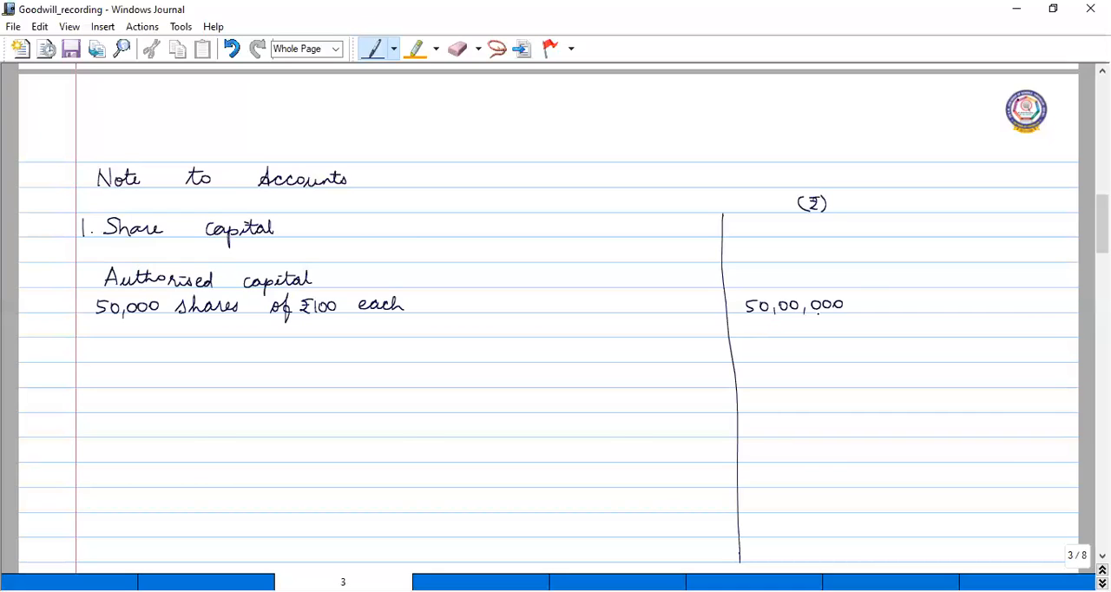
pyautogui.moveTo(733, 325); pyautogui.dragTo(829, 323)
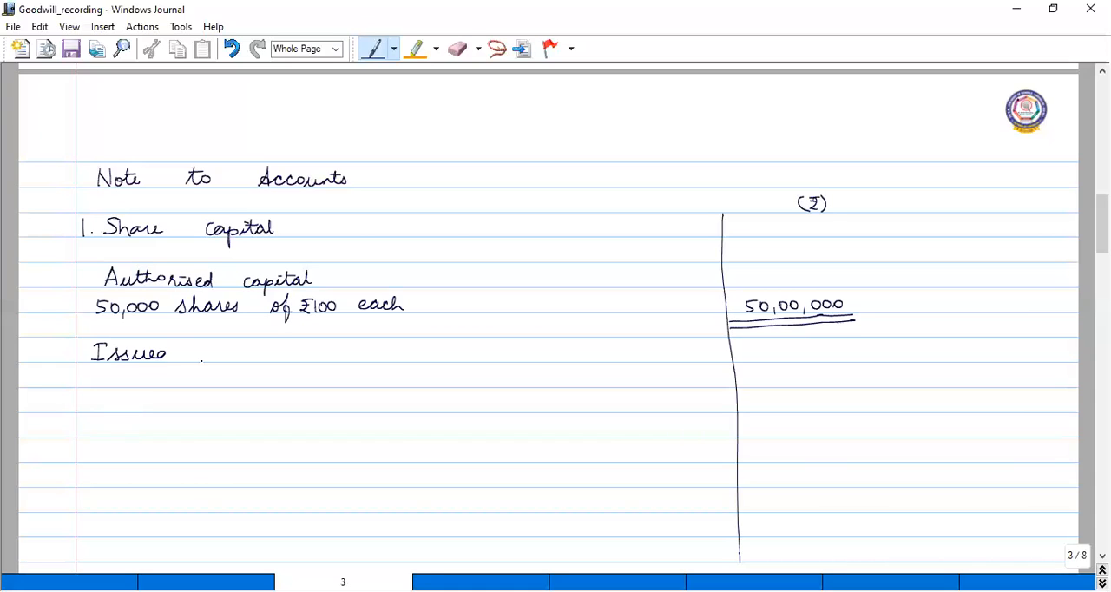
# - Write 'Issued capital' and '50,000 shares of ₹100 each' below it
pyautogui.moveTo(204, 351); pyautogui.dragTo(225, 364)
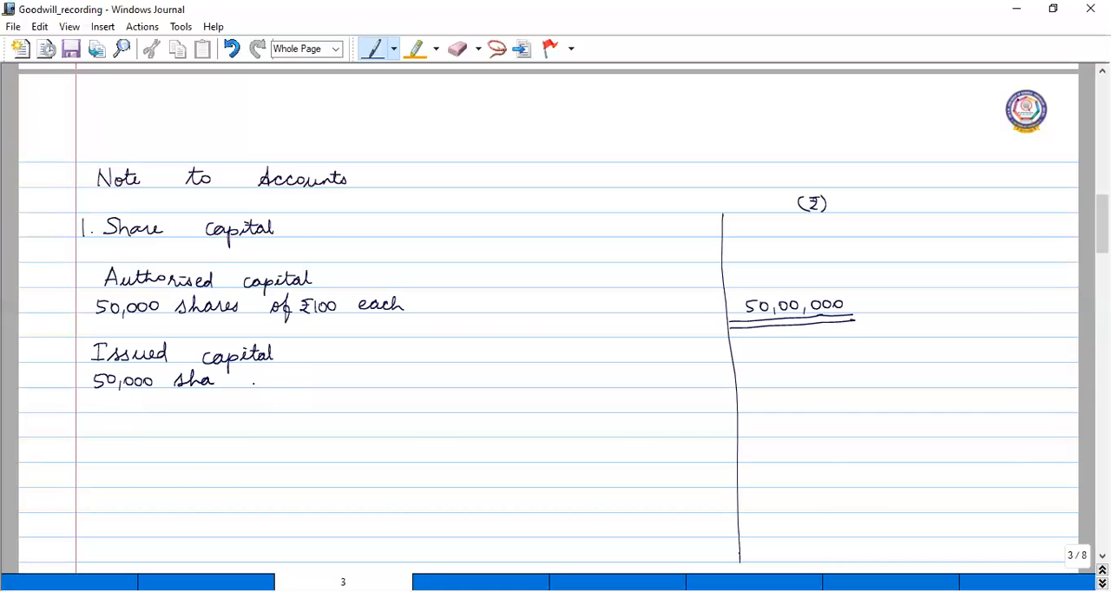
pyautogui.moveTo(217, 382); pyautogui.dragTo(274, 382)
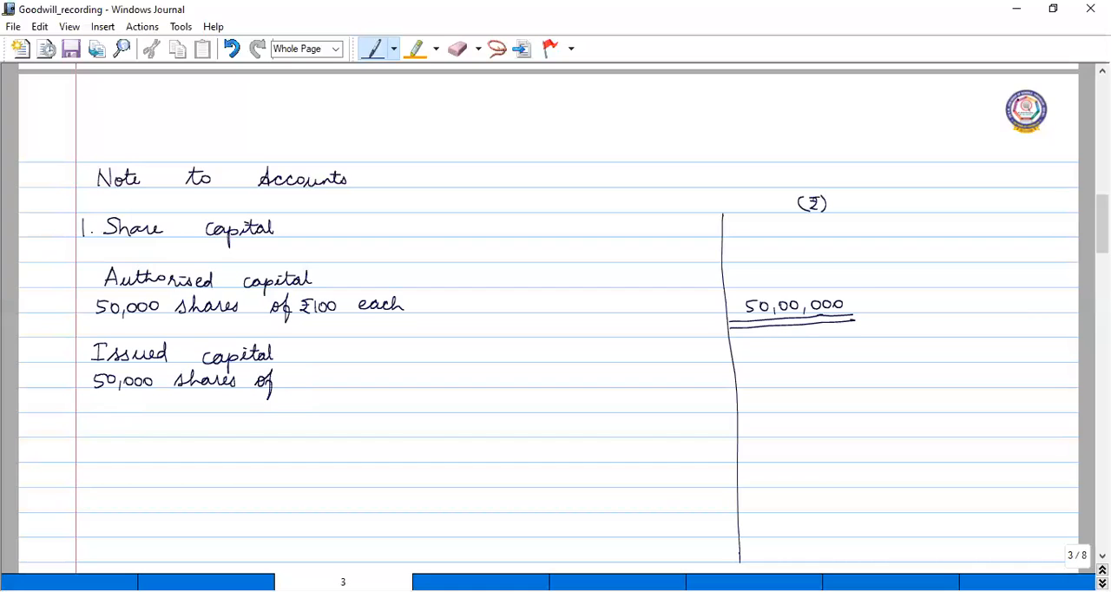
pyautogui.moveTo(295, 378); pyautogui.dragTo(326, 381)
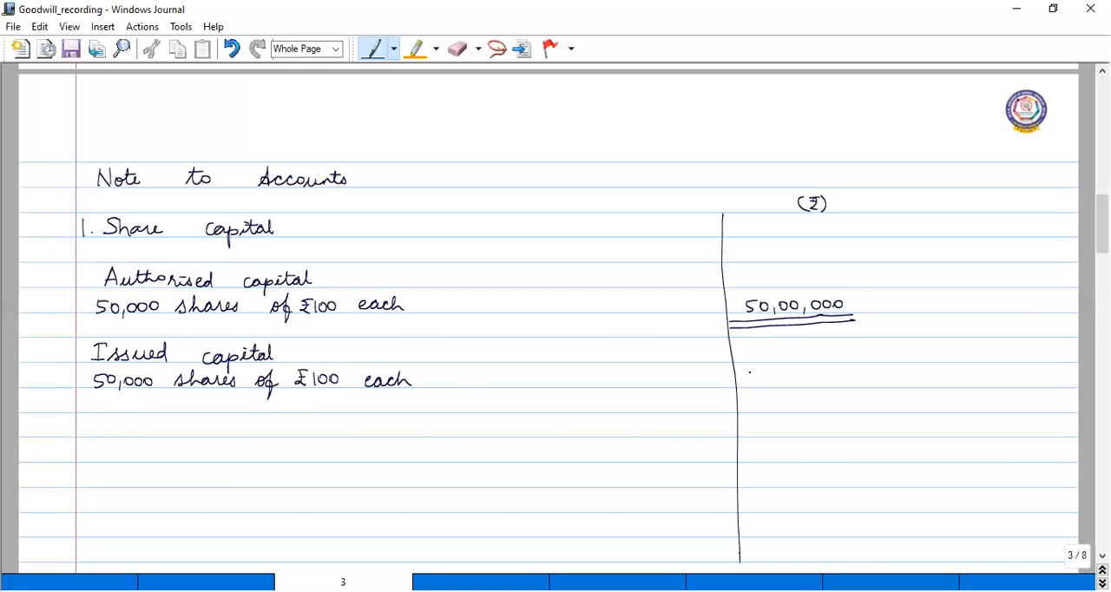
# - Enter 50,00,000 in the right column and double-underline it
pyautogui.moveTo(746, 378); pyautogui.dragTo(825, 380)
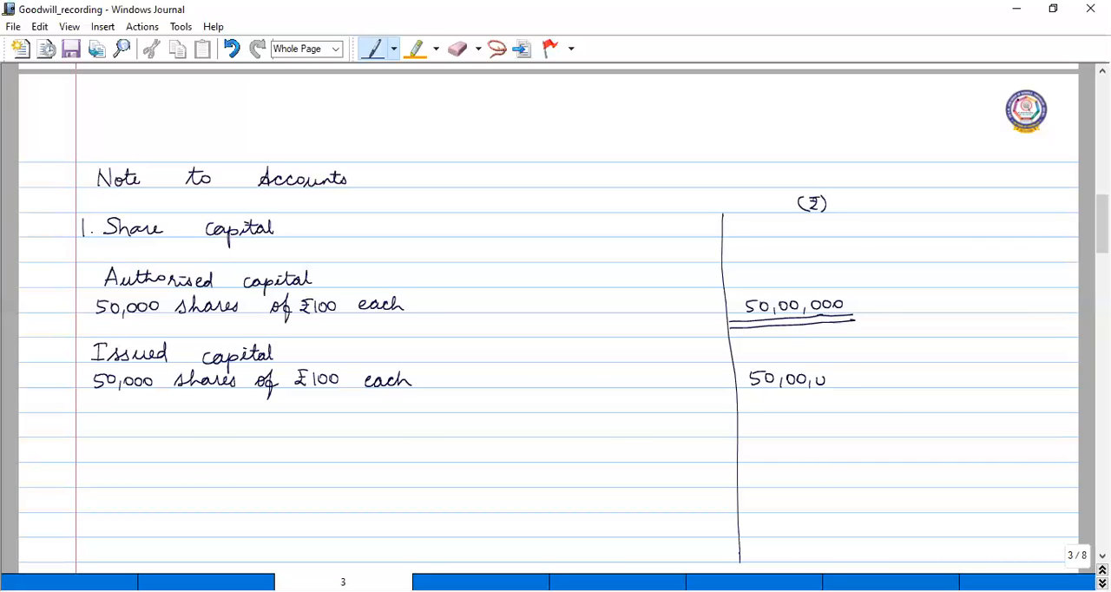
pyautogui.moveTo(825, 378); pyautogui.dragTo(855, 378)
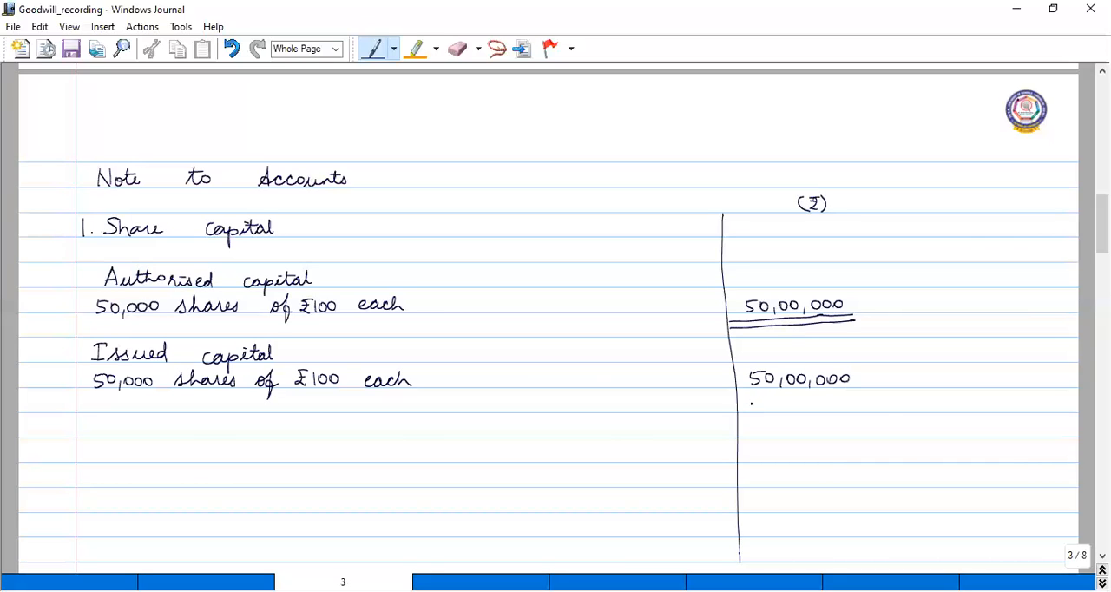
pyautogui.moveTo(740, 399); pyautogui.dragTo(859, 399)
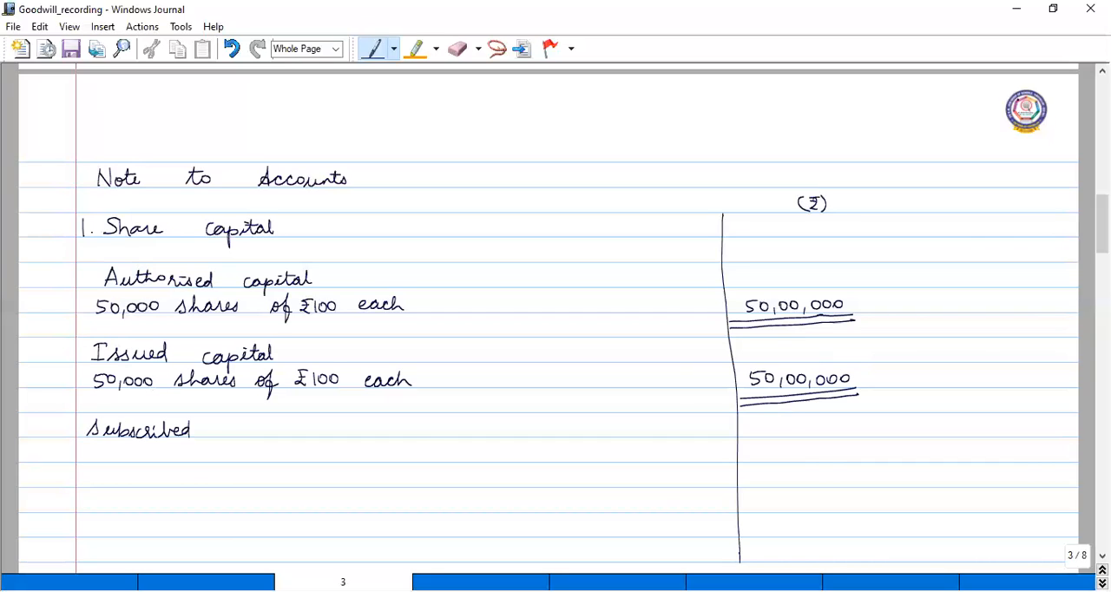
# - Finish writing the 'Subscribed capital' heading beneath Issued capital
pyautogui.moveTo(206, 431); pyautogui.dragTo(252, 431)
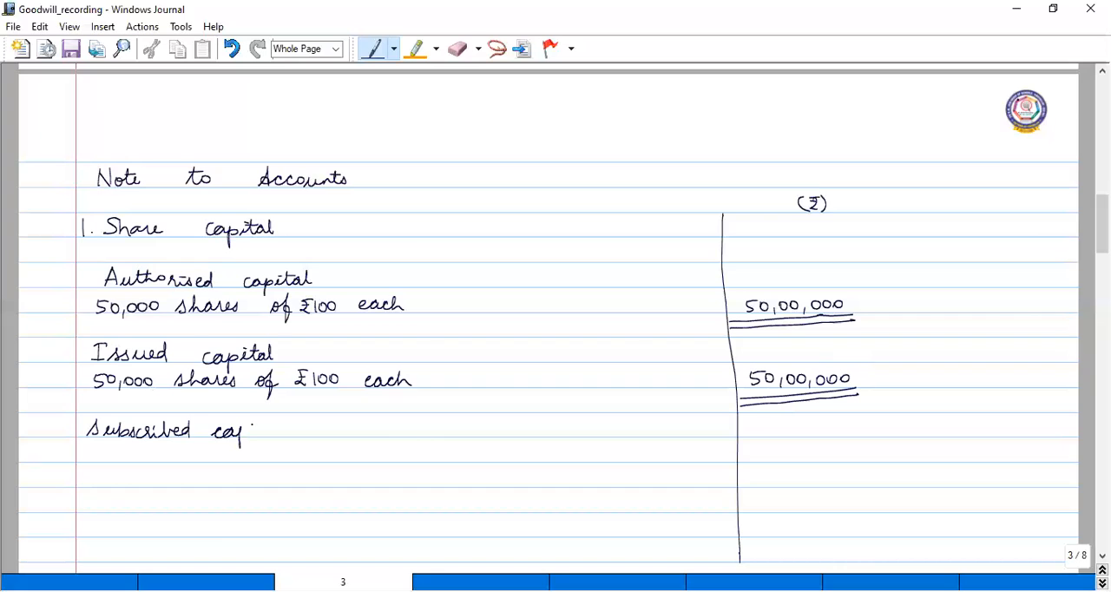
pyautogui.moveTo(251, 431); pyautogui.dragTo(285, 431)
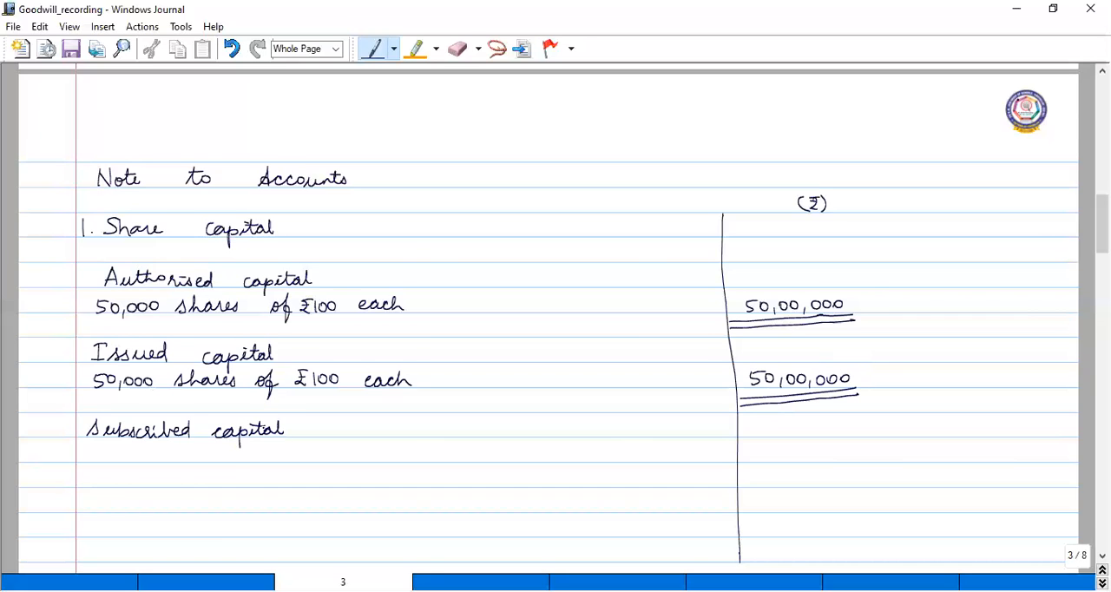
pyautogui.scroll(-3)
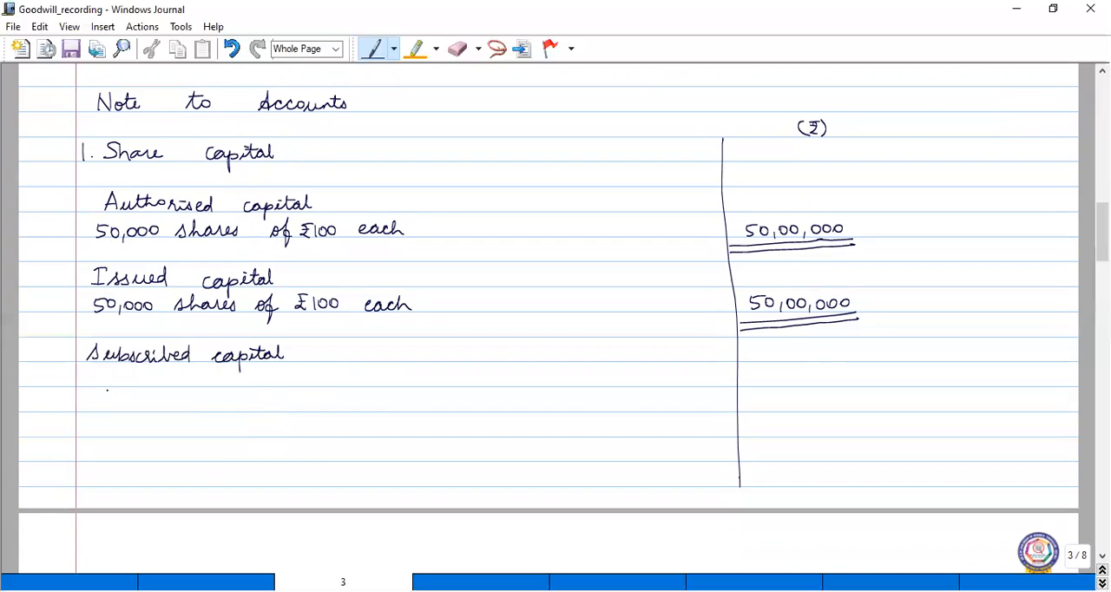
# - Write the line 'Subscribed and fully paid'
pyautogui.moveTo(87, 380); pyautogui.dragTo(130, 380)
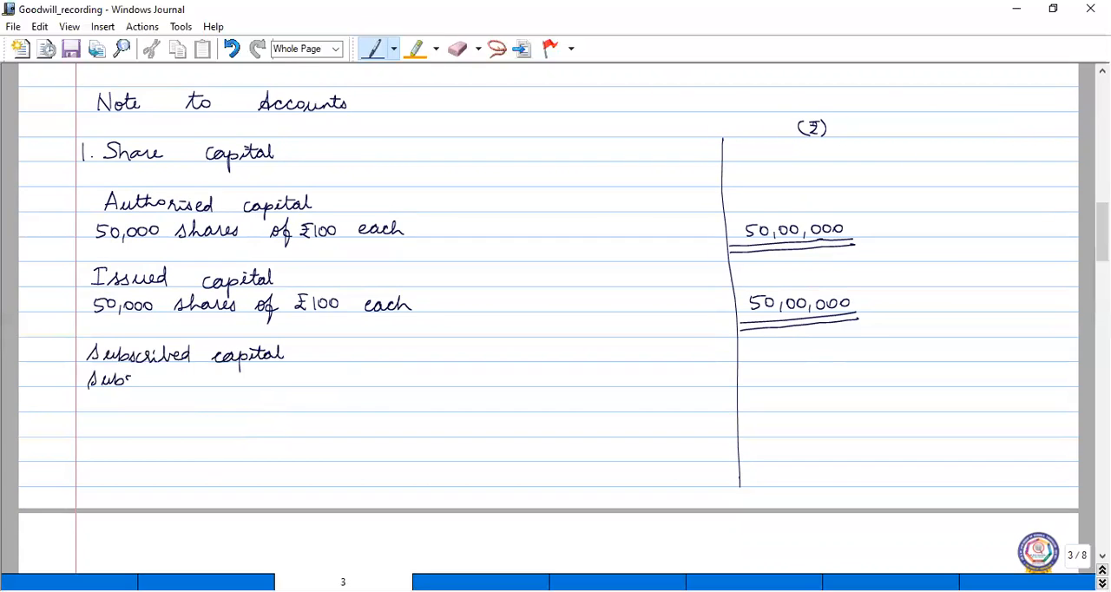
pyautogui.moveTo(130, 380); pyautogui.dragTo(184, 380)
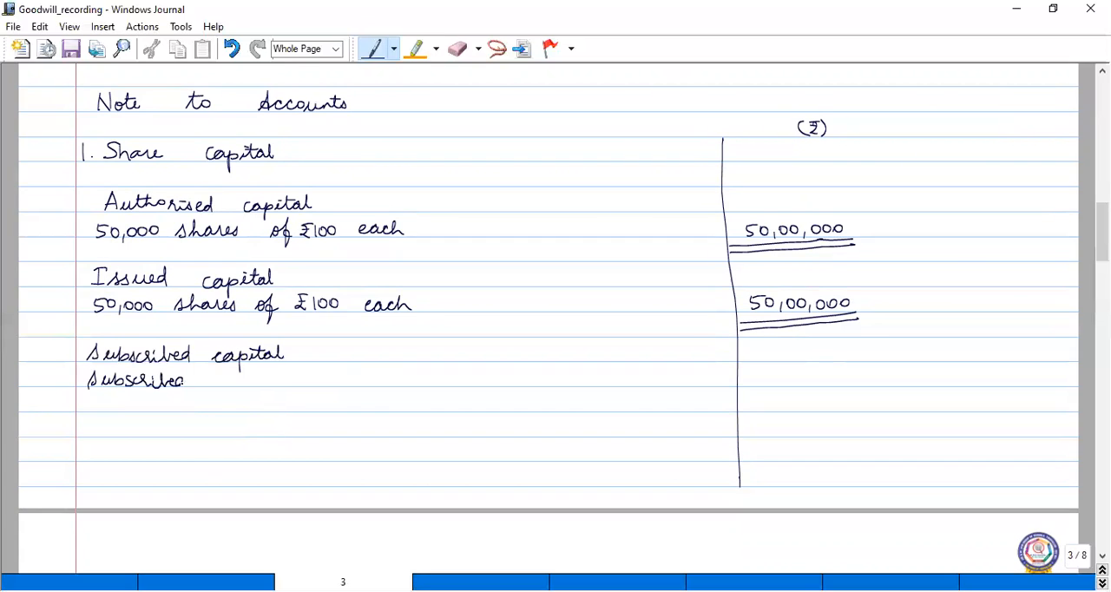
pyautogui.moveTo(187, 379); pyautogui.dragTo(260, 382)
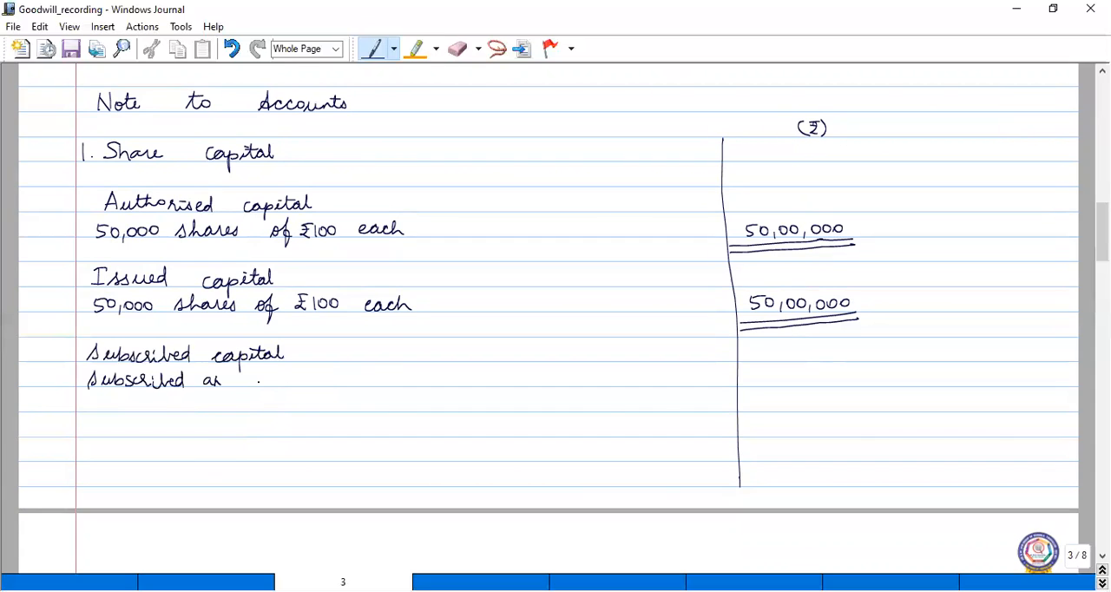
pyautogui.write('and fully')
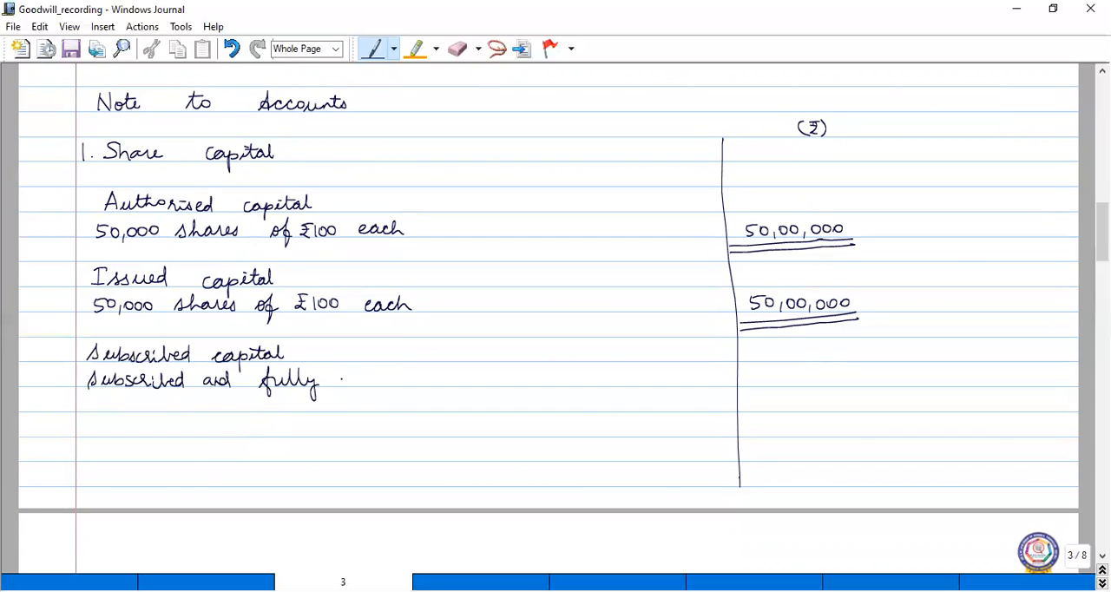
pyautogui.moveTo(334, 379); pyautogui.dragTo(379, 379)
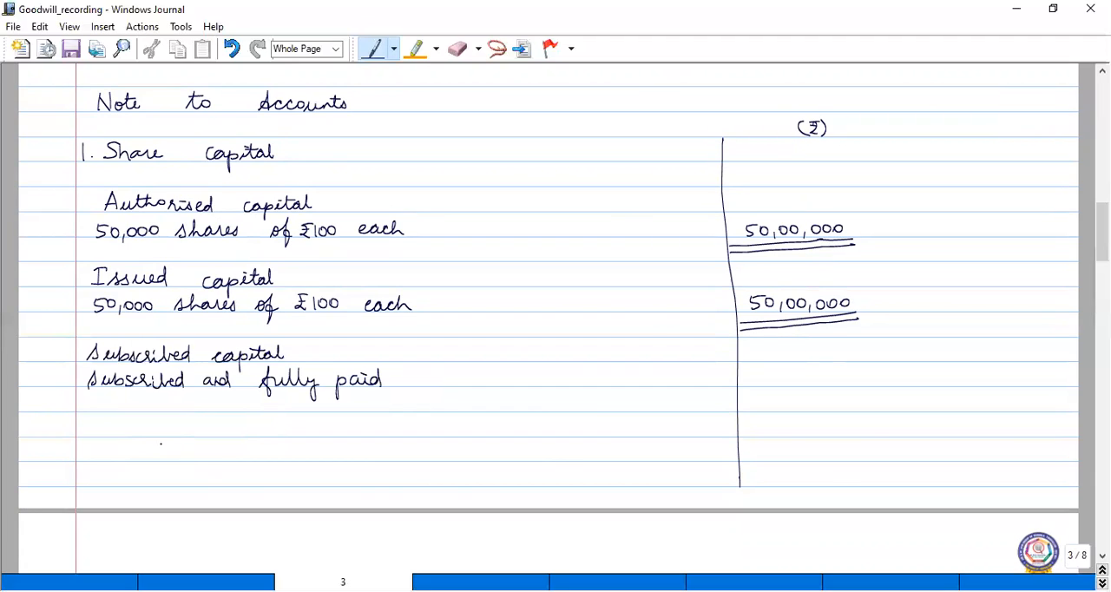
# - Write '44,500 shares of ₹100 each' with the amount 44,50,000
pyautogui.moveTo(87, 400); pyautogui.dragTo(100, 408)
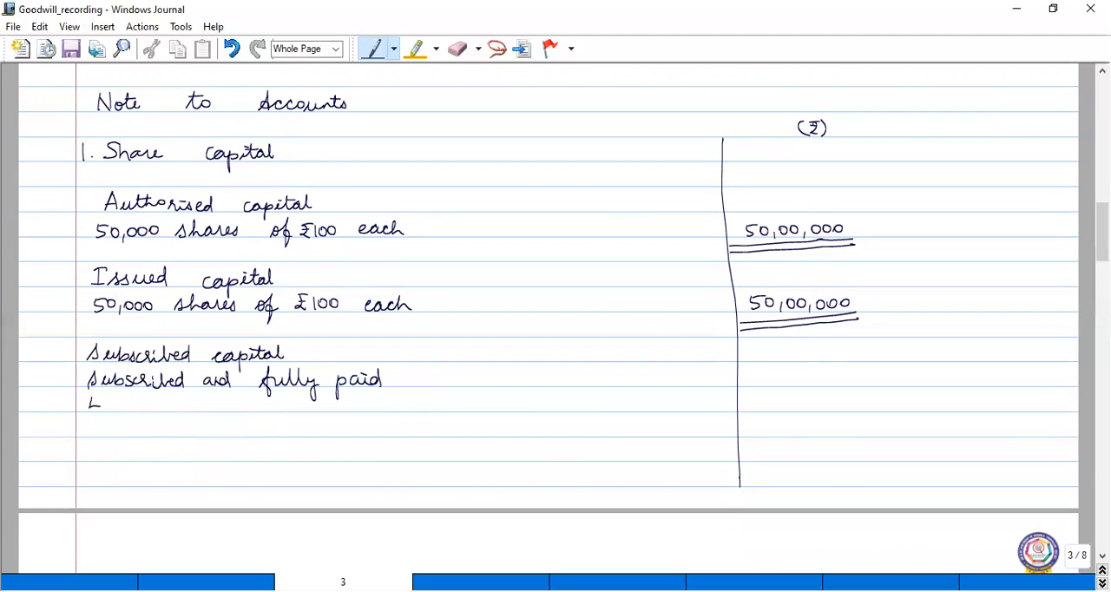
pyautogui.write('44,500')
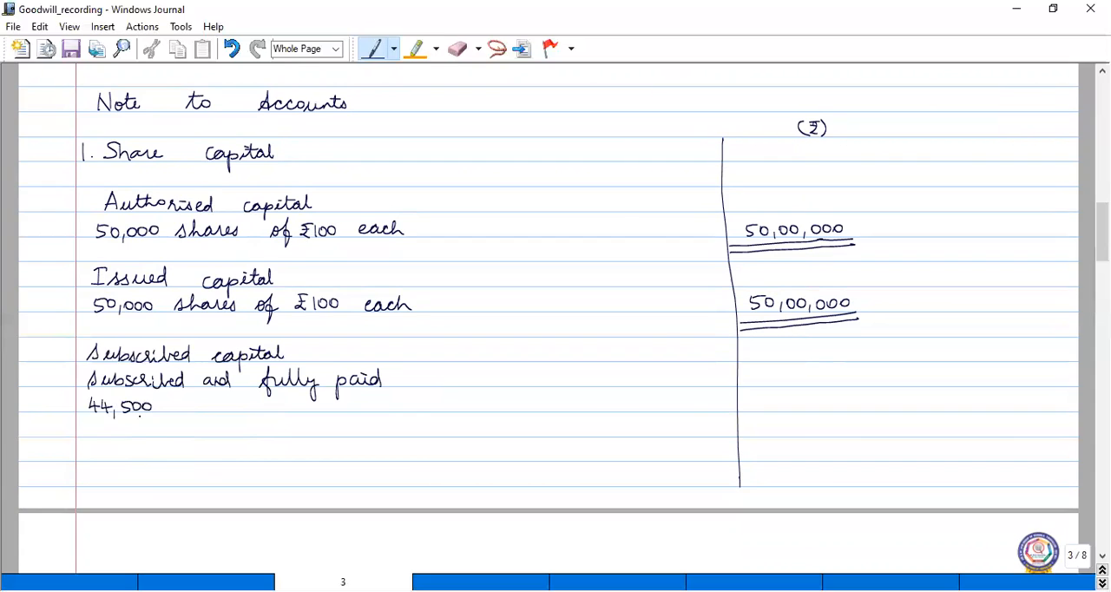
pyautogui.moveTo(163, 406); pyautogui.dragTo(204, 406)
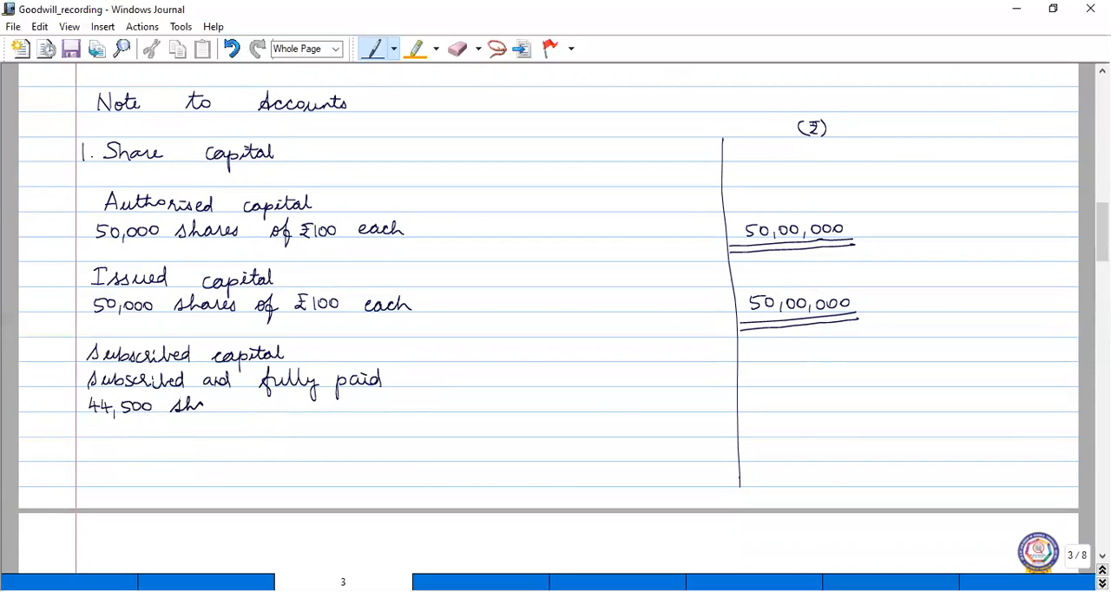
pyautogui.moveTo(208, 405); pyautogui.dragTo(295, 406)
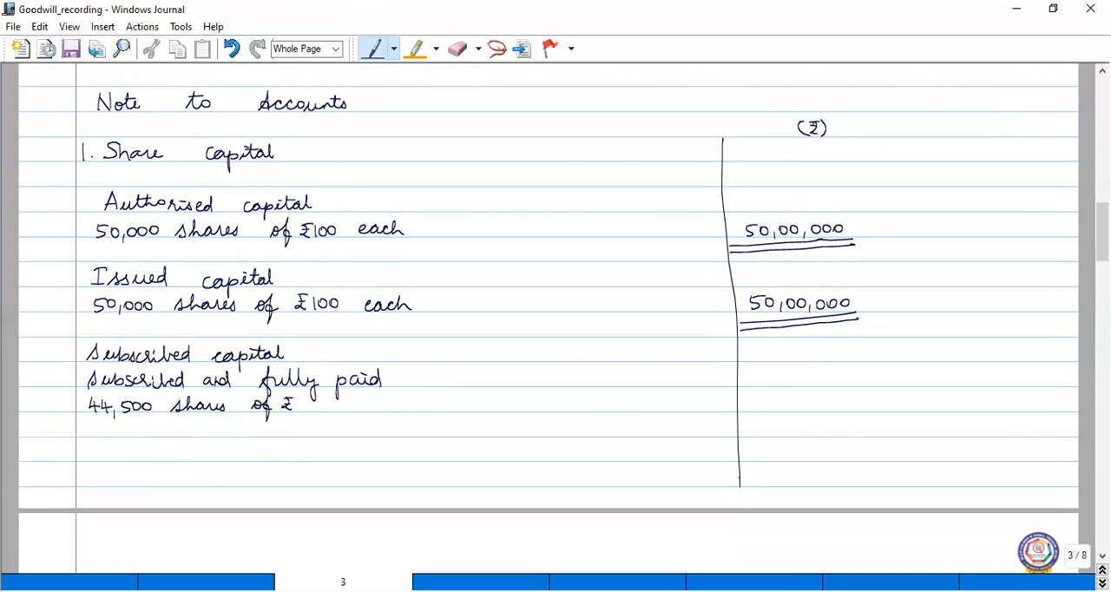
pyautogui.moveTo(300, 404); pyautogui.dragTo(395, 404)
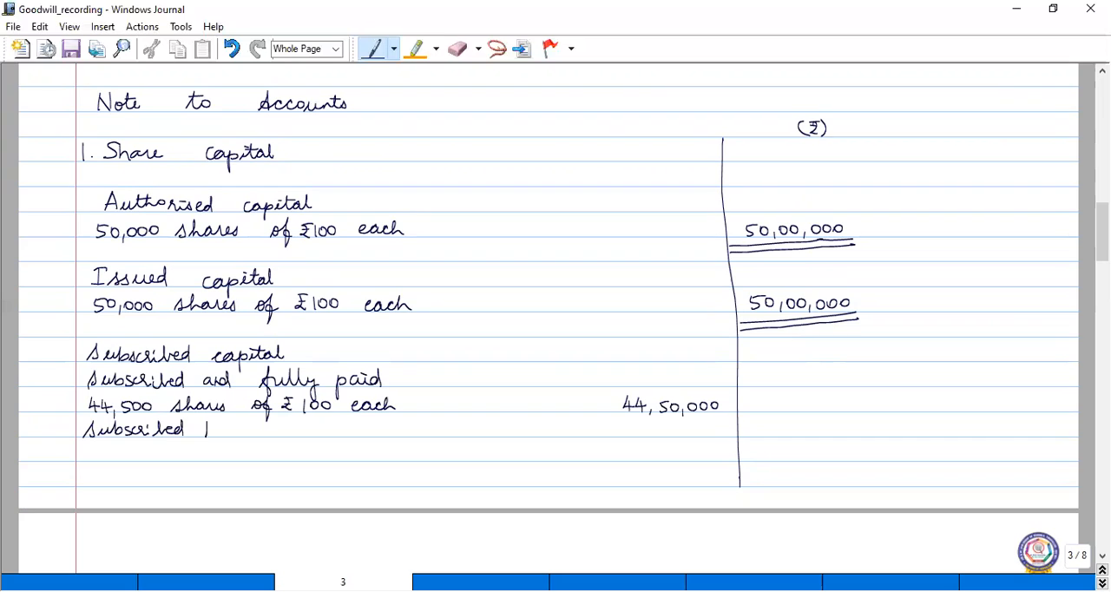
# - Write 'Subscribed but not fully paid: 500 shares of ₹100 each' and draw the inner column divider
pyautogui.write('but not f')
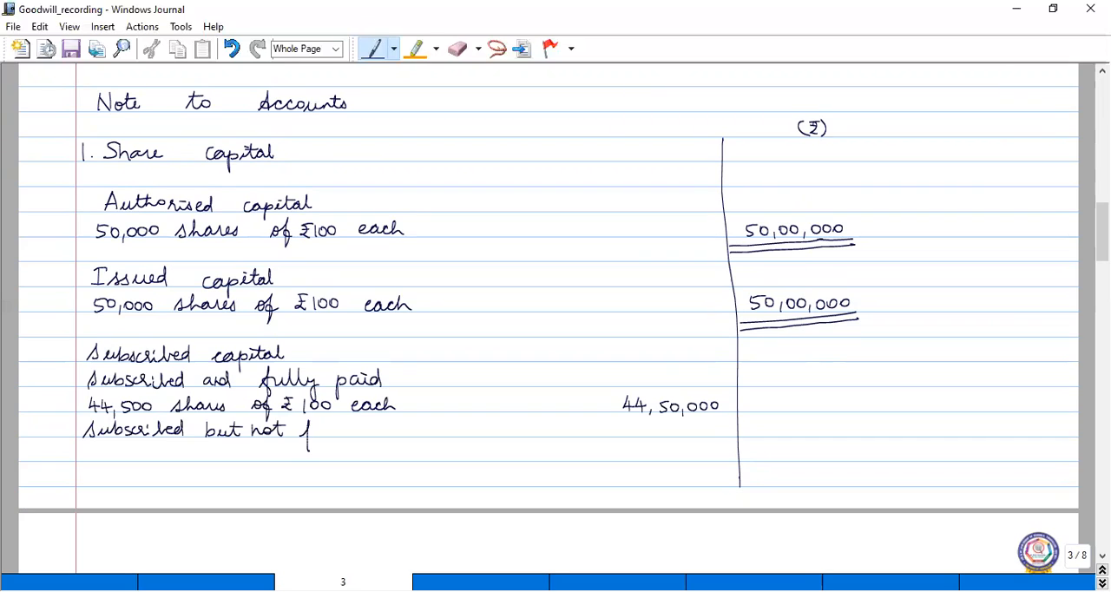
pyautogui.moveTo(309, 430); pyautogui.dragTo(364, 434)
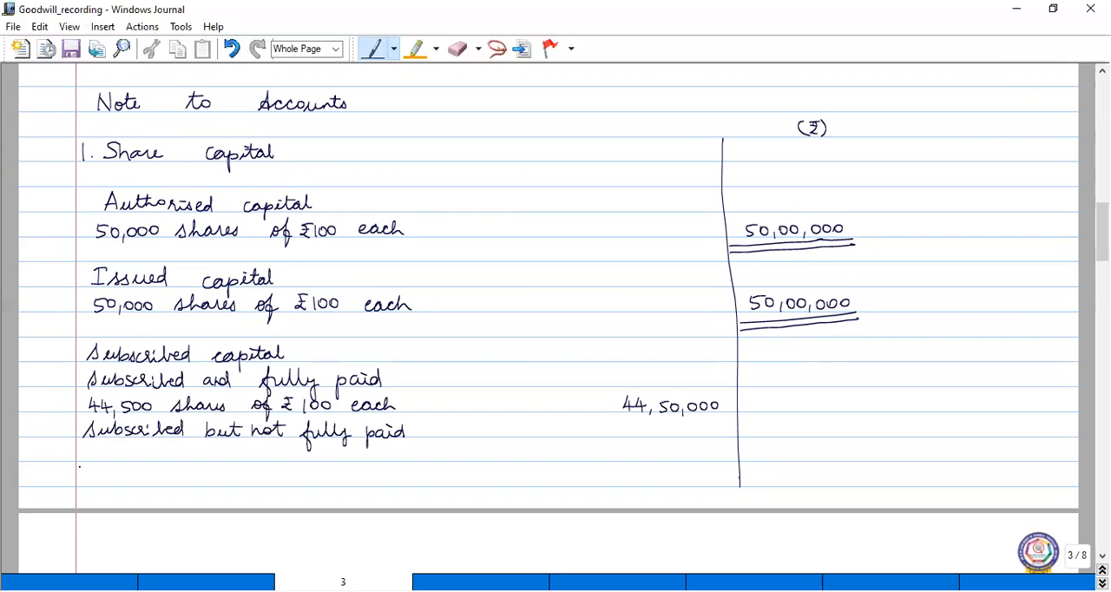
pyautogui.moveTo(87, 455); pyautogui.dragTo(113, 455)
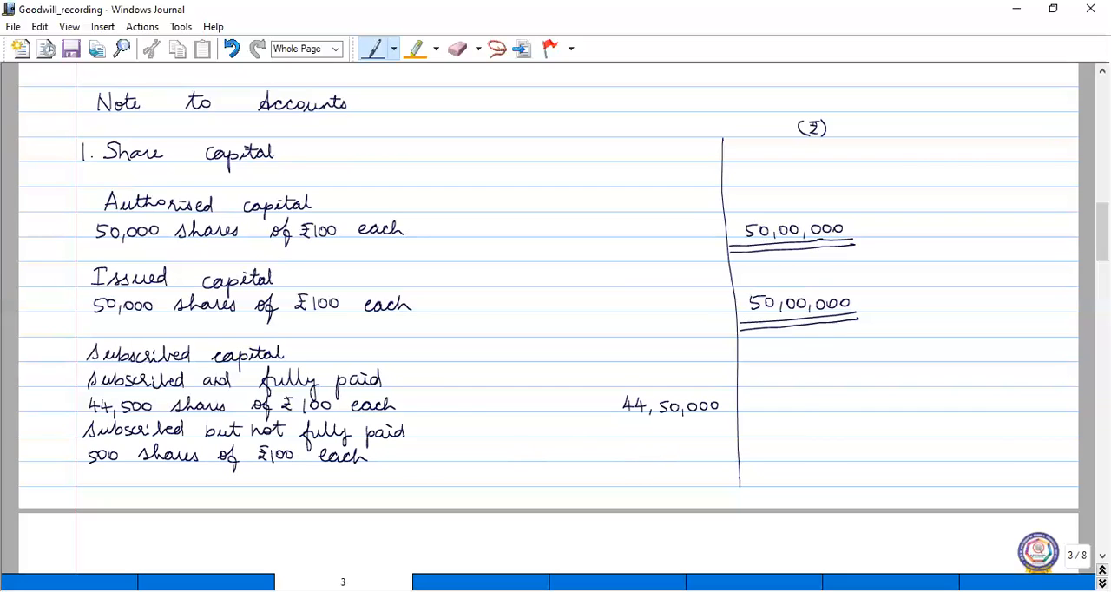
pyautogui.moveTo(598, 378); pyautogui.dragTo(599, 486)
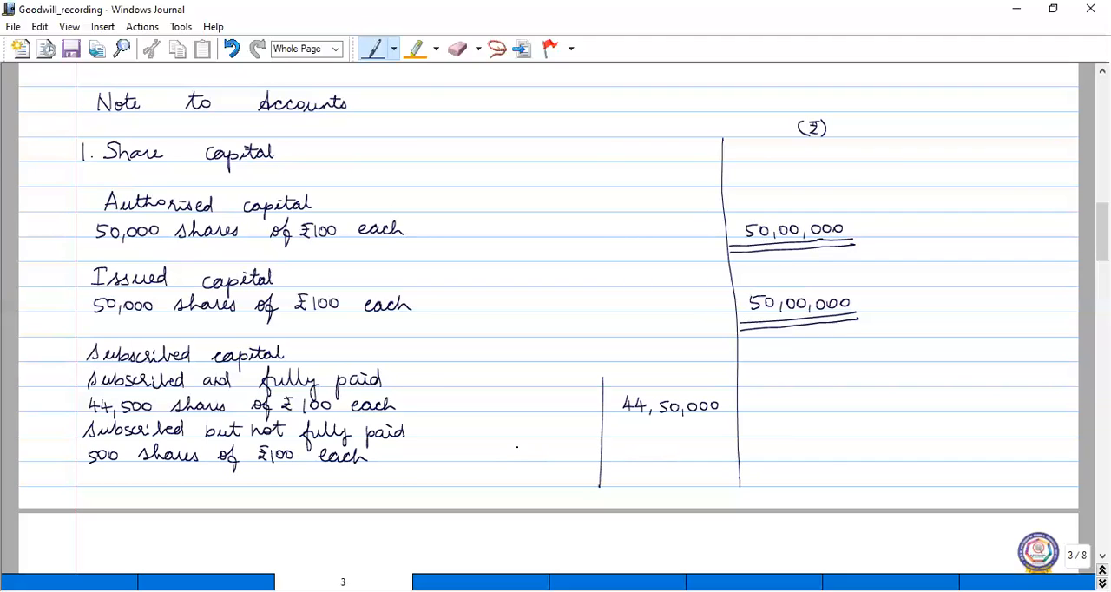
# - Write 50,000, less calls-in-arrears (500×₹20) 10,000 underlined, giving 40,000
pyautogui.moveTo(521, 452); pyautogui.dragTo(575, 452)
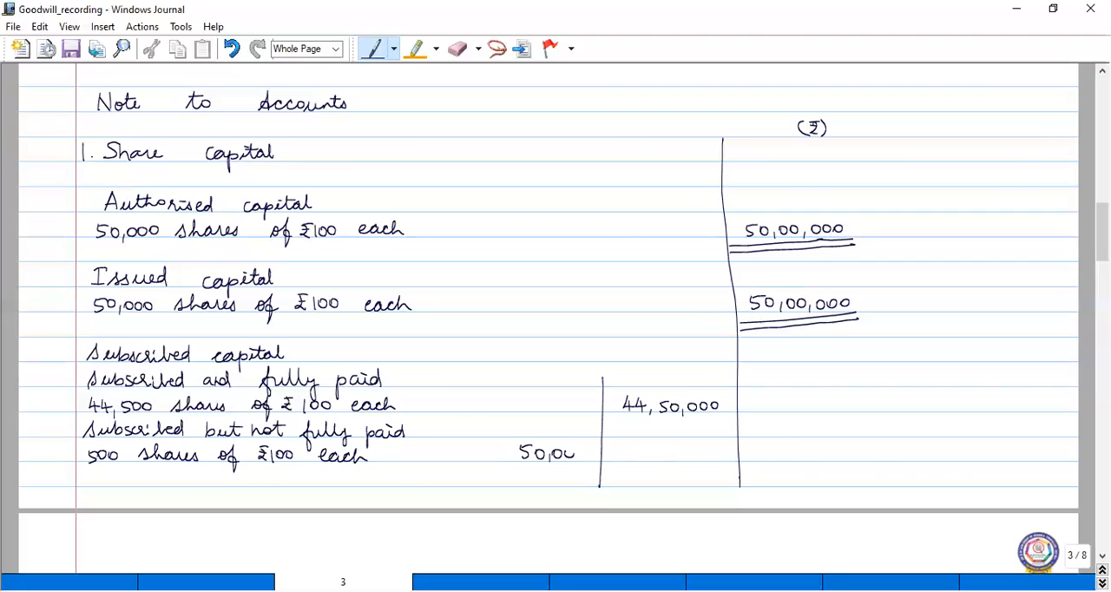
pyautogui.moveTo(569, 451); pyautogui.dragTo(586, 451)
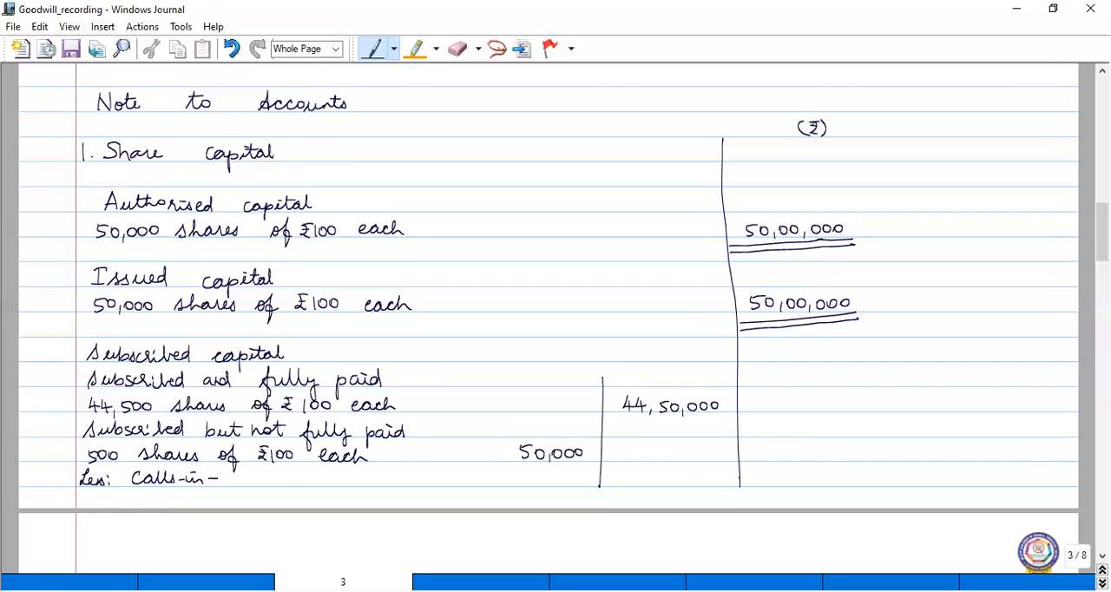
pyautogui.write('arrears (500x')
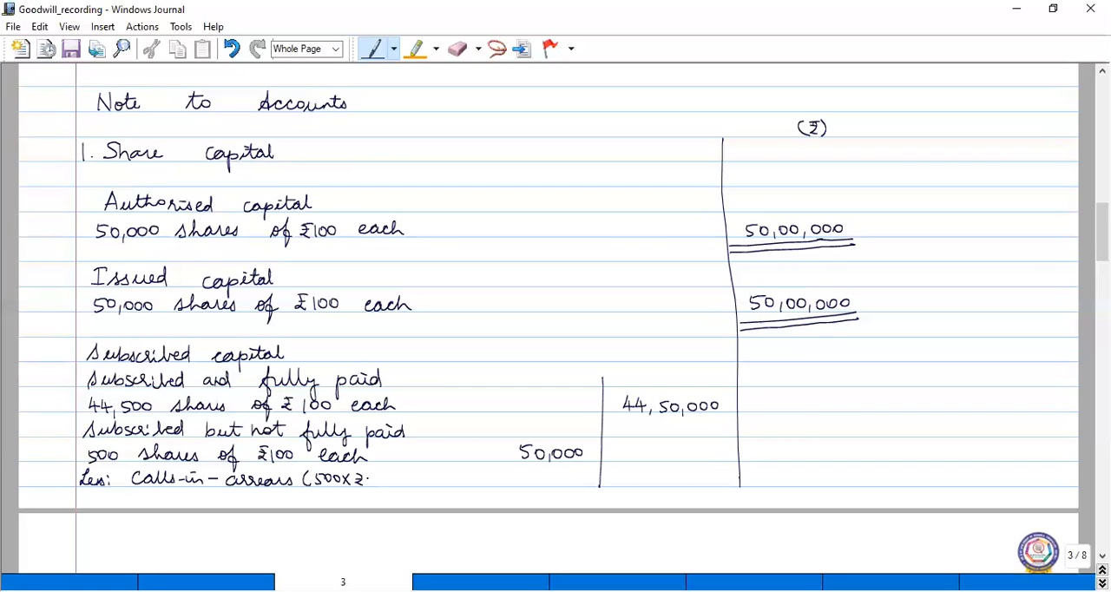
pyautogui.write('₹20)')
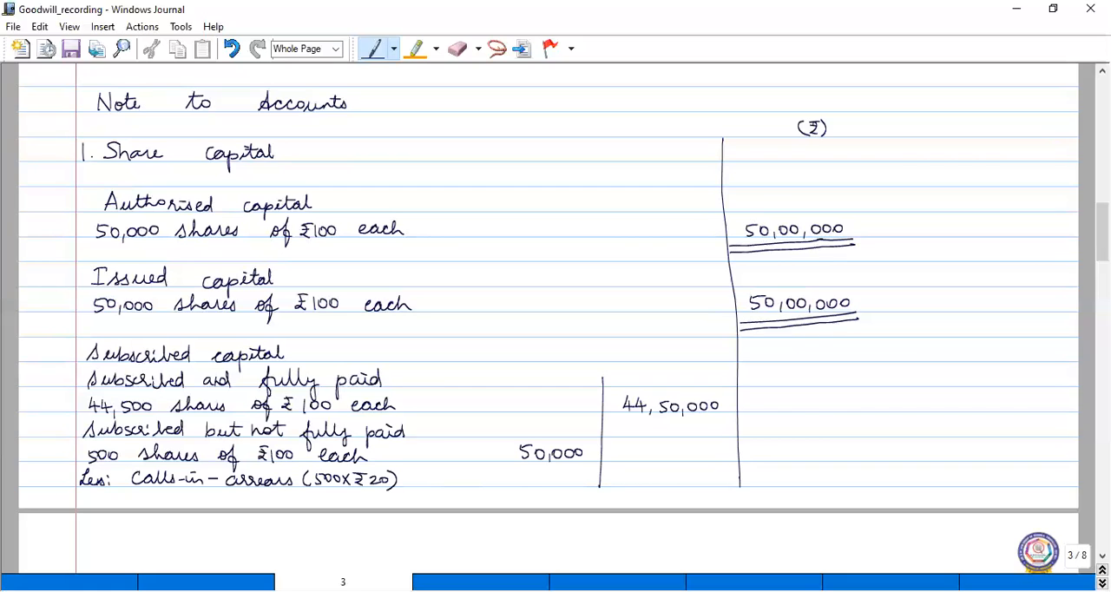
pyautogui.write('10,000')
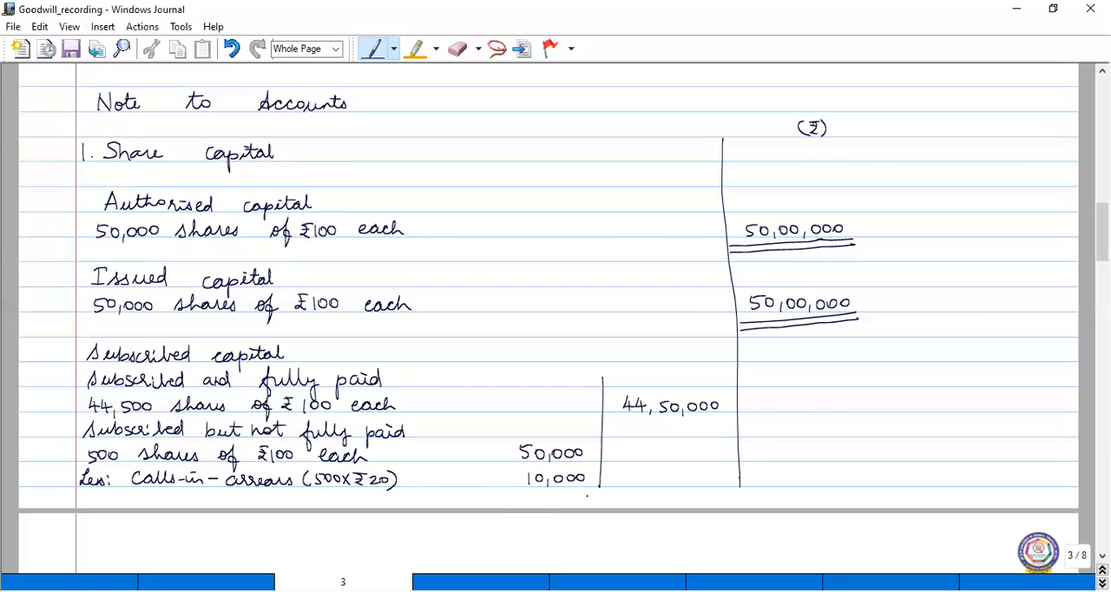
pyautogui.moveTo(516, 493); pyautogui.dragTo(597, 493)
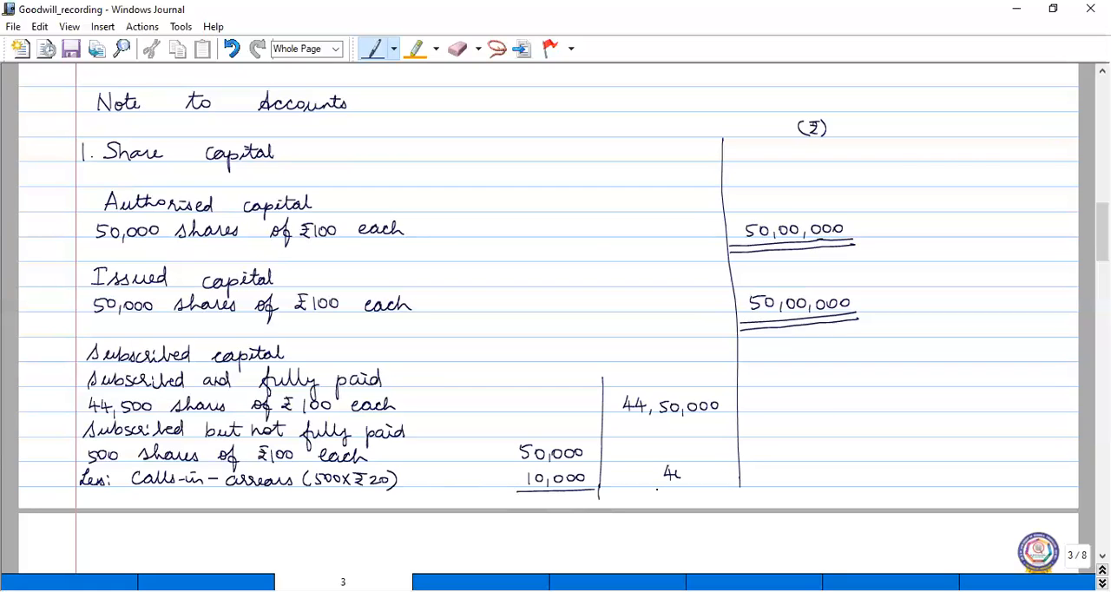
pyautogui.write('40,000')
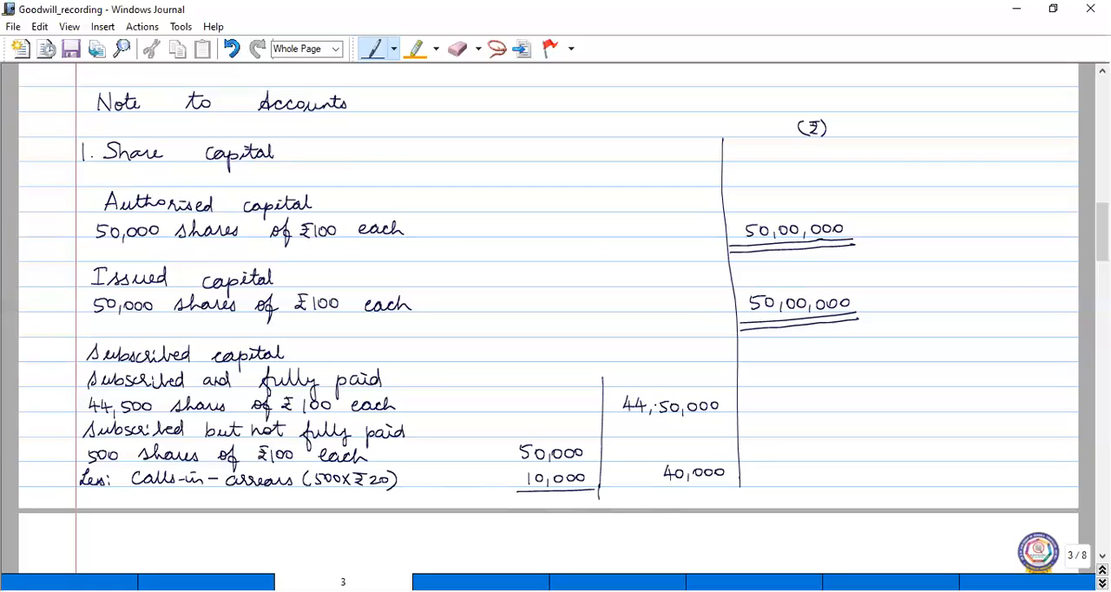